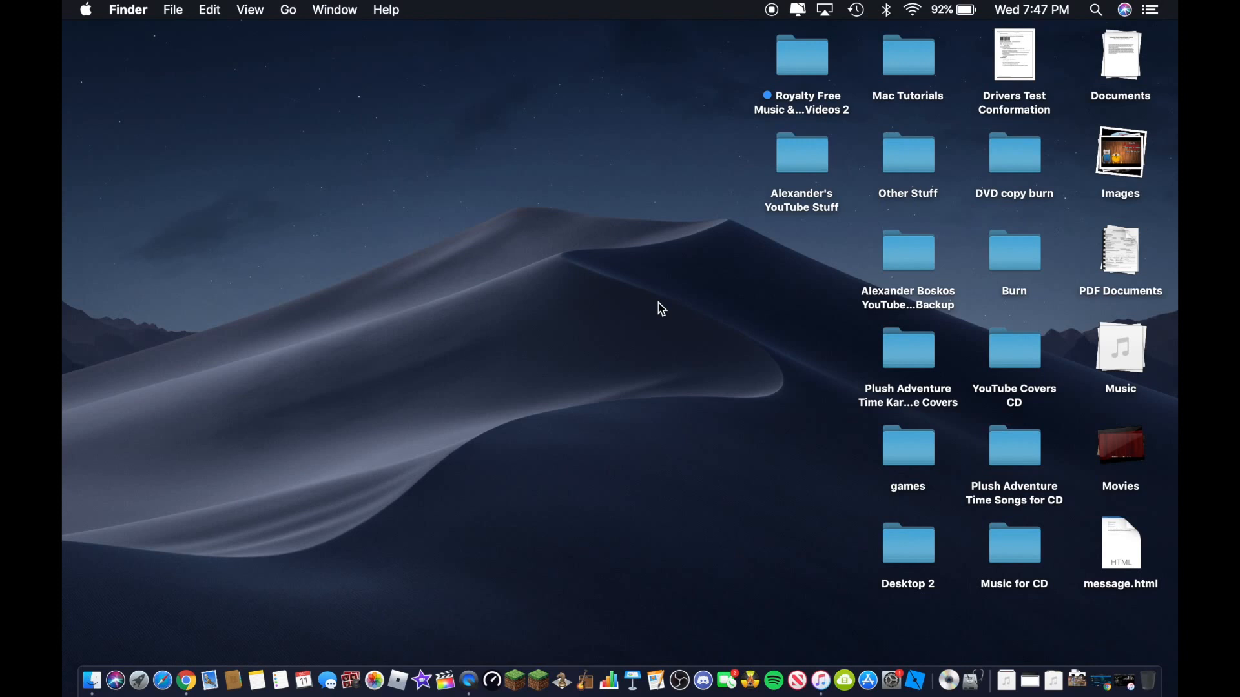
mouse_move(705, 457)
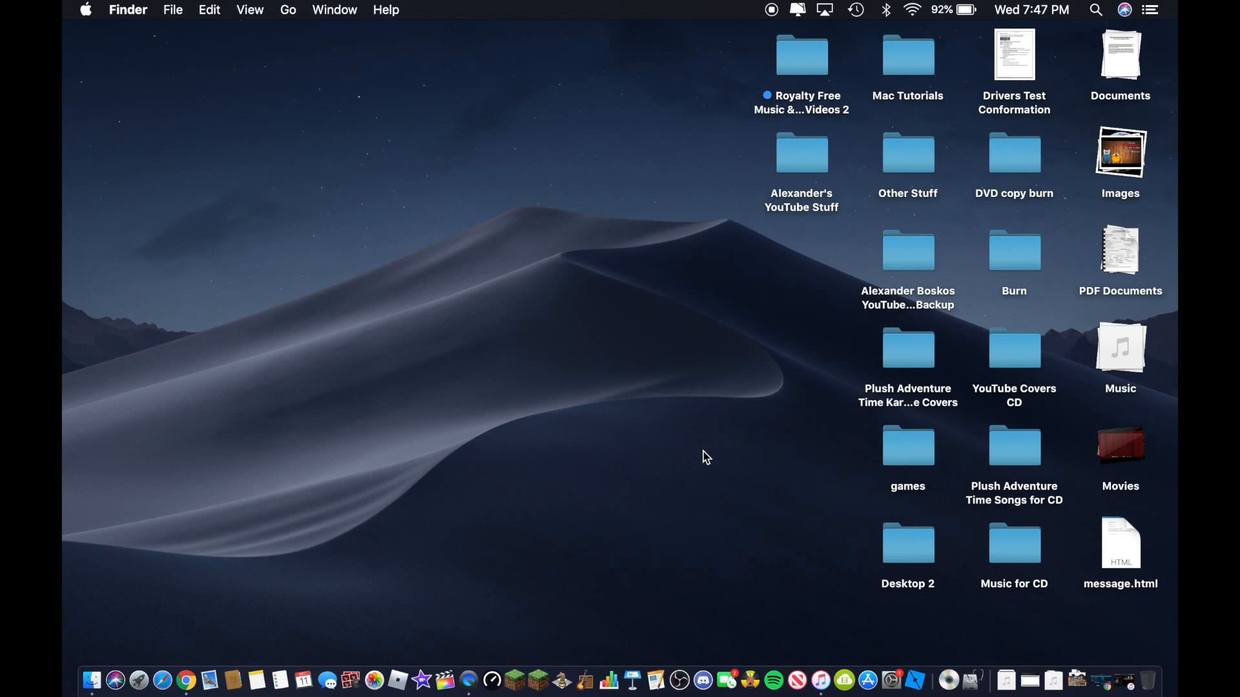
mouse_move(752, 682)
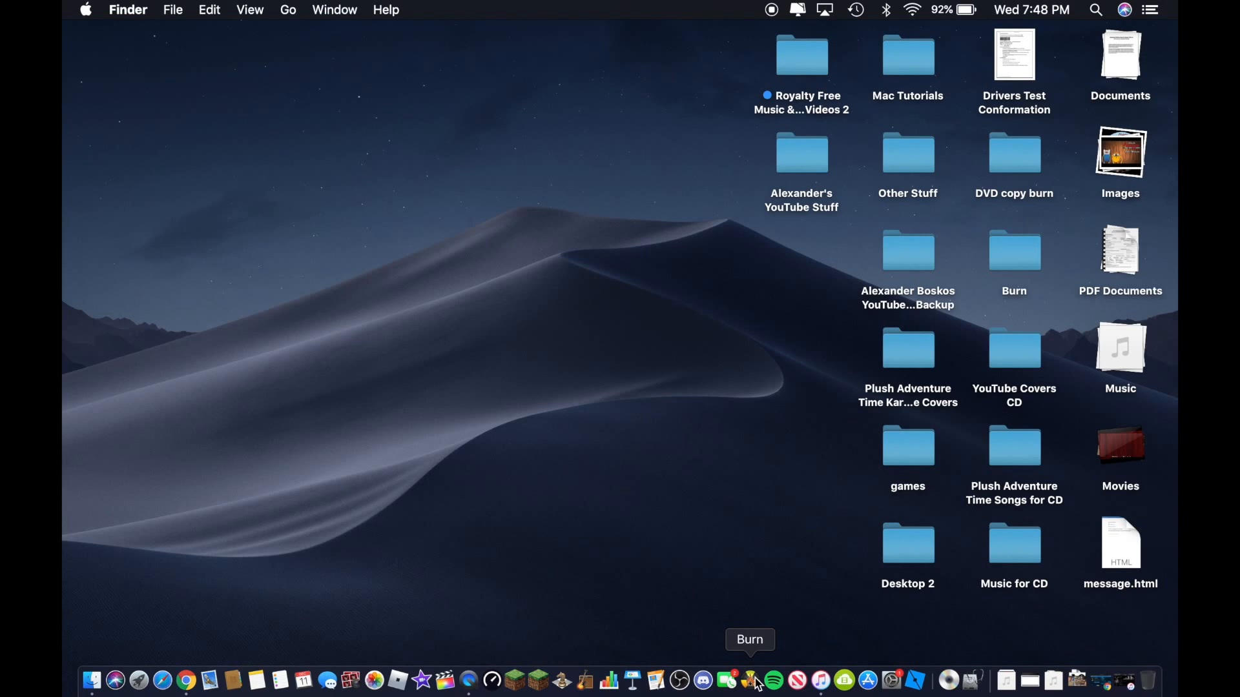
- Launch Burn from the Dock and cycle through Data, Audio, Video and Copy modes
click(749, 679)
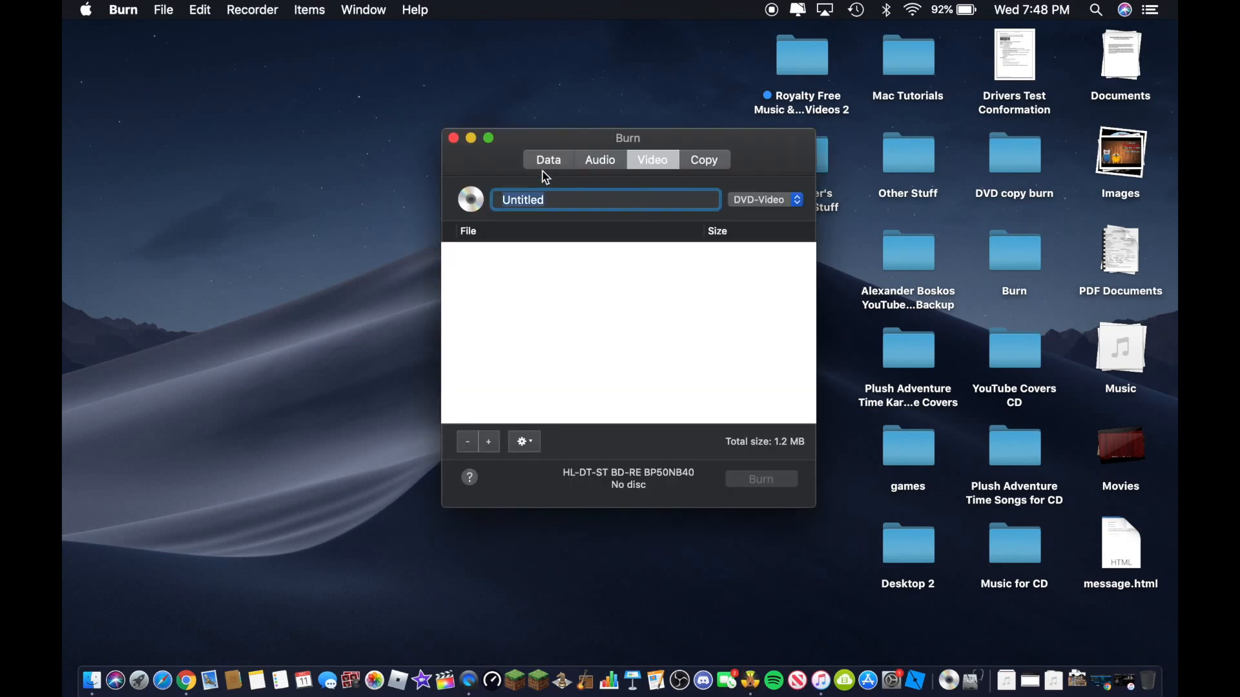
click(548, 160)
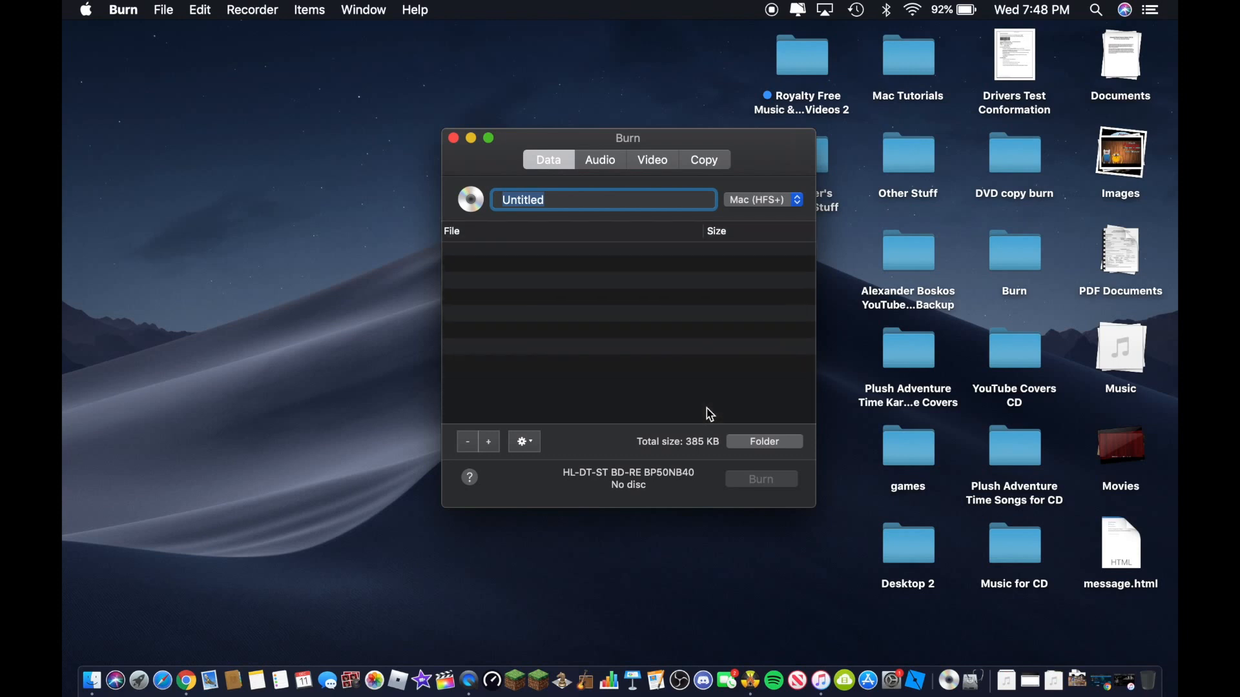
mouse_move(482, 320)
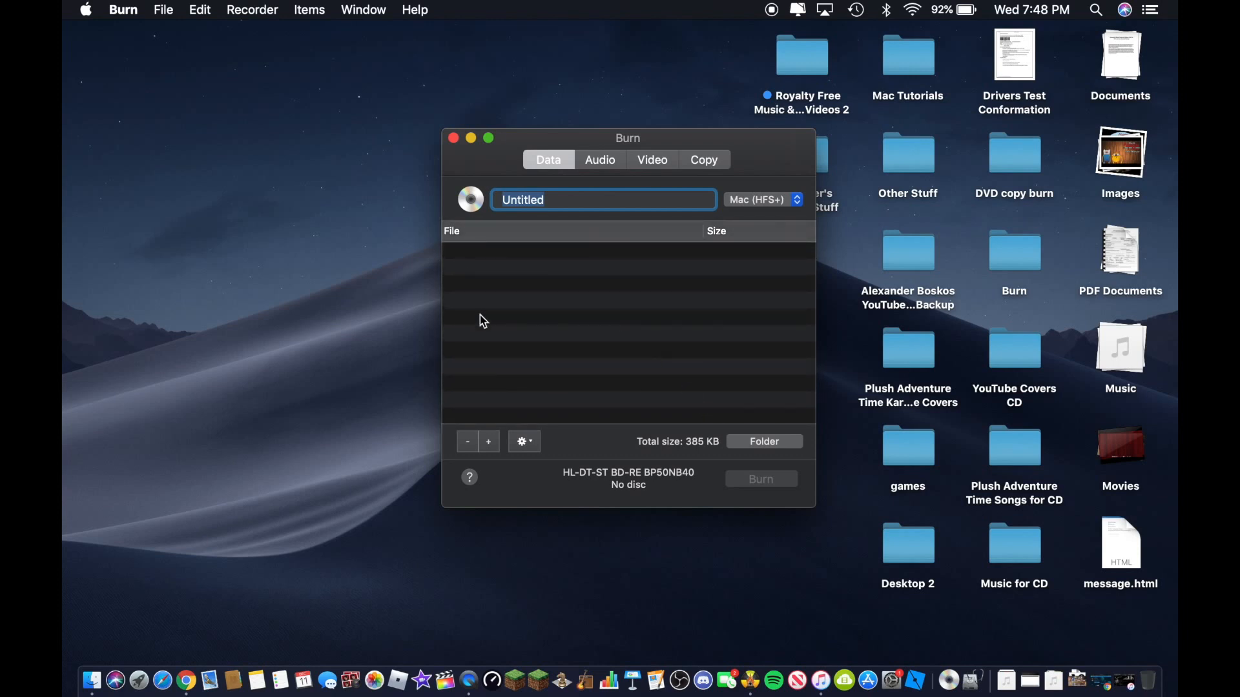
click(599, 160)
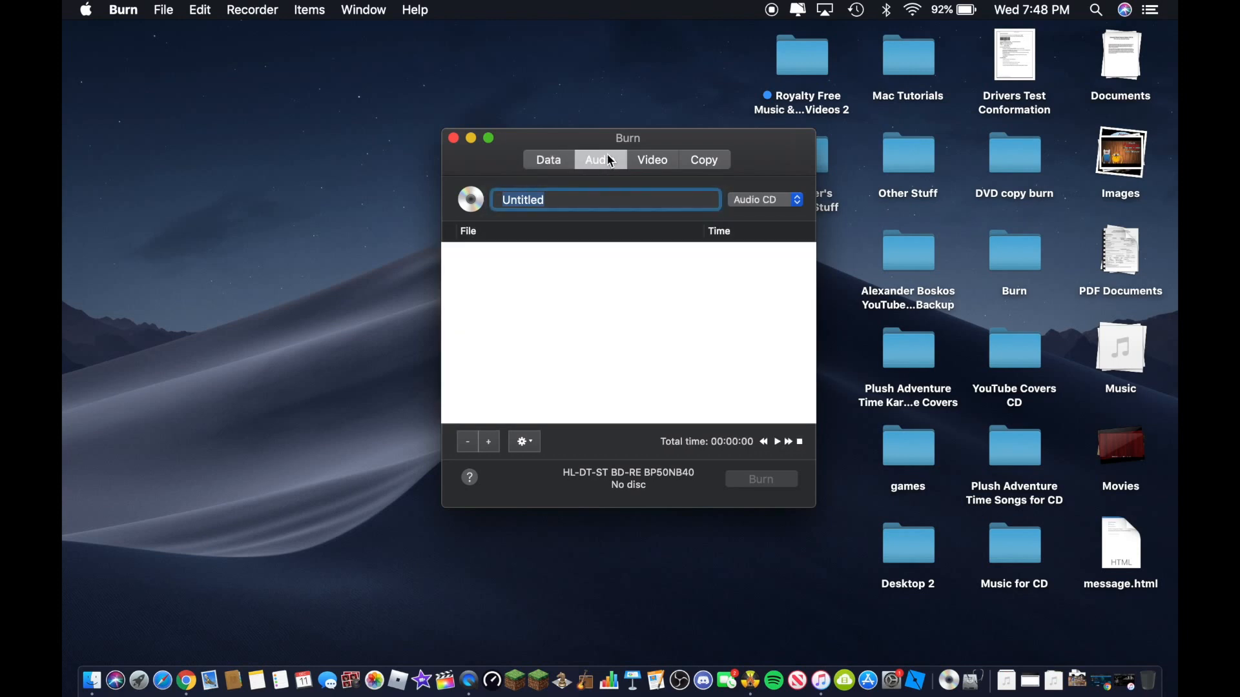
mouse_move(599, 178)
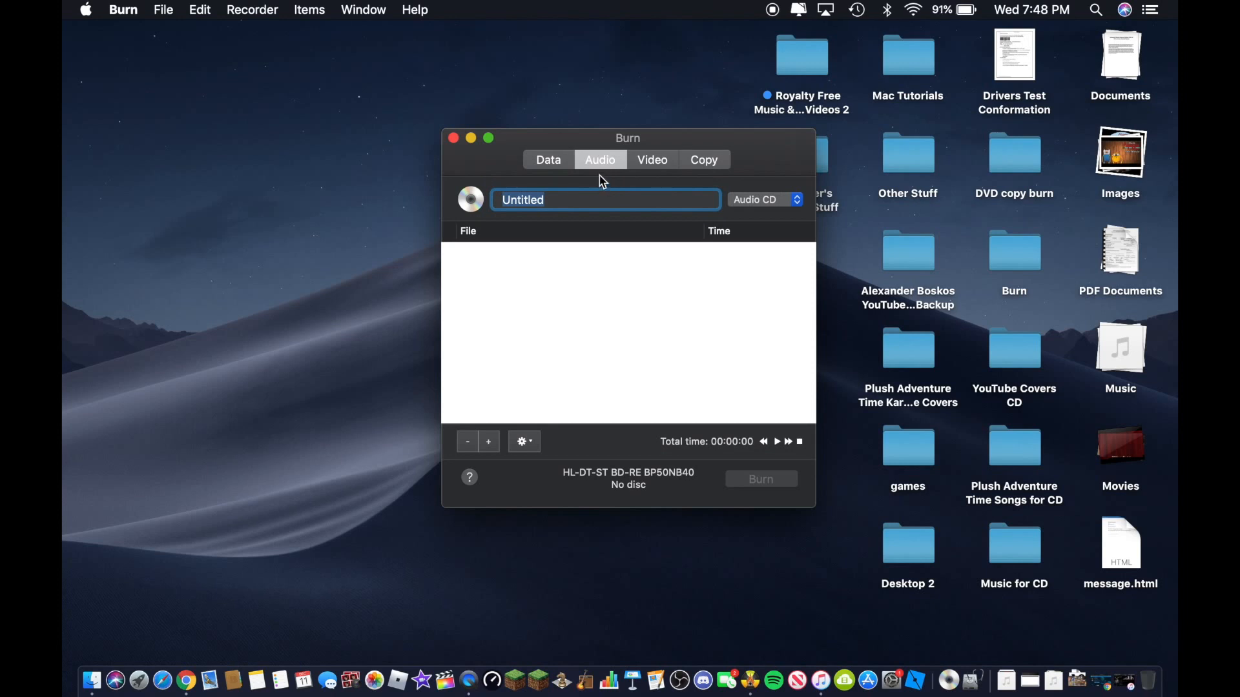
mouse_move(685, 324)
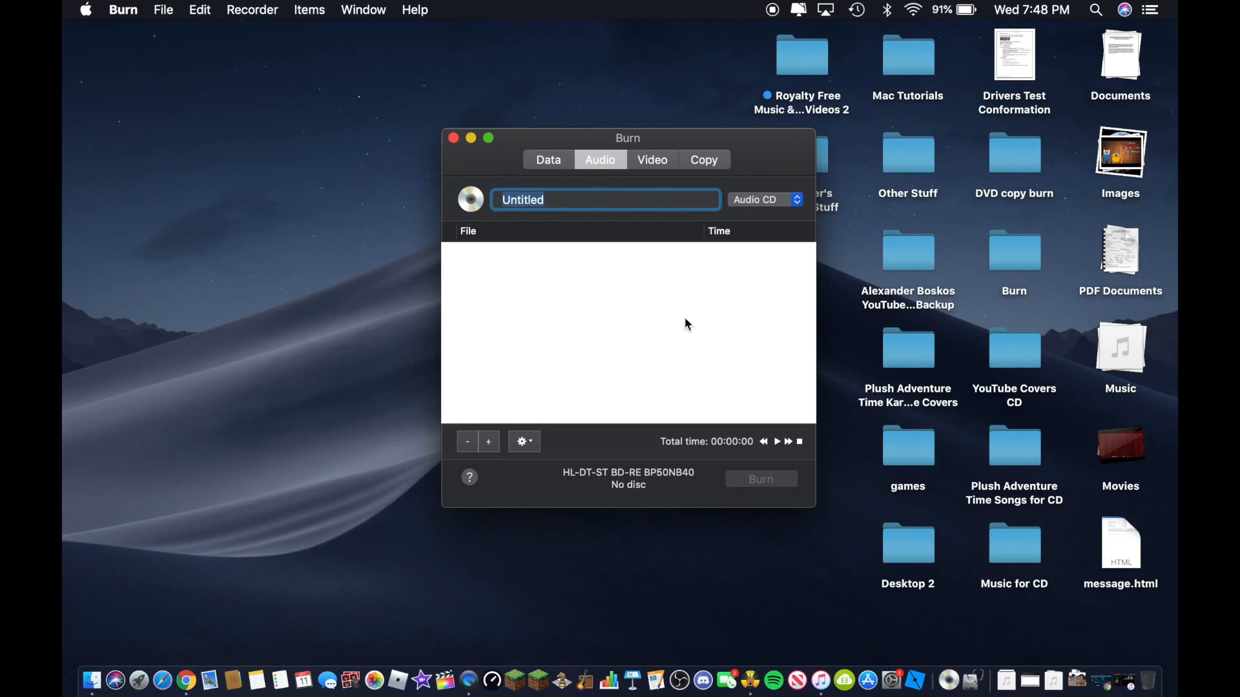
mouse_move(647, 201)
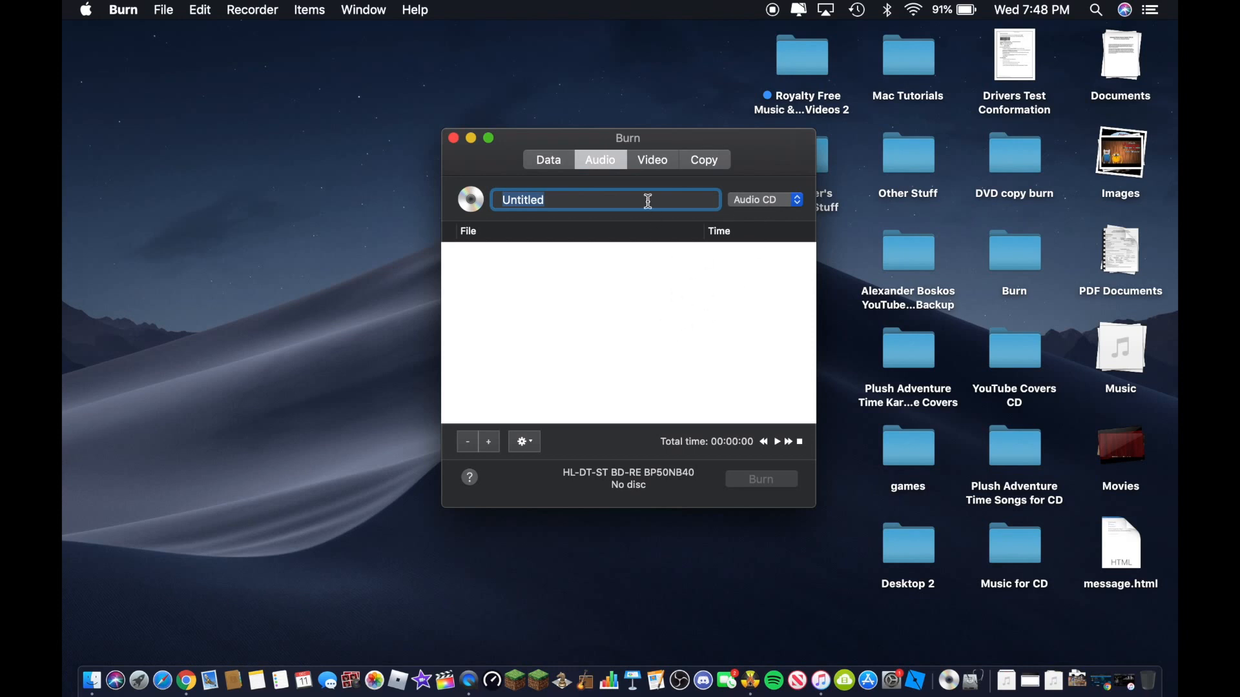
click(651, 160)
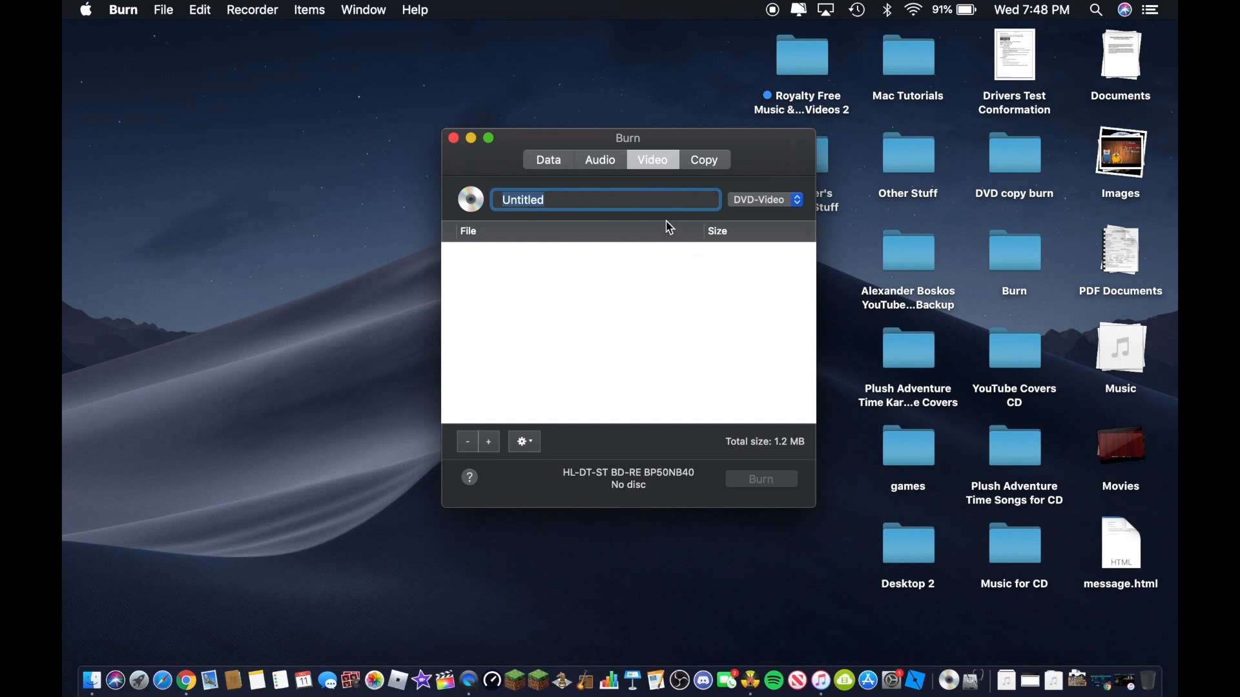
mouse_move(641, 182)
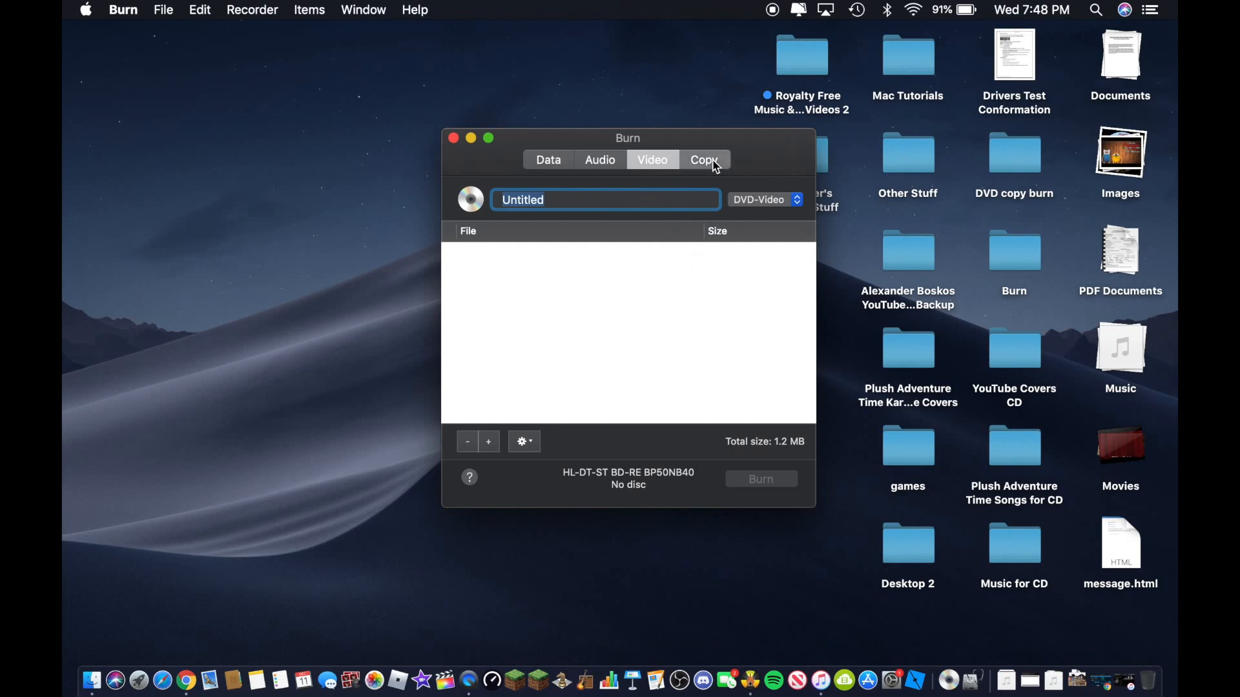
click(703, 160)
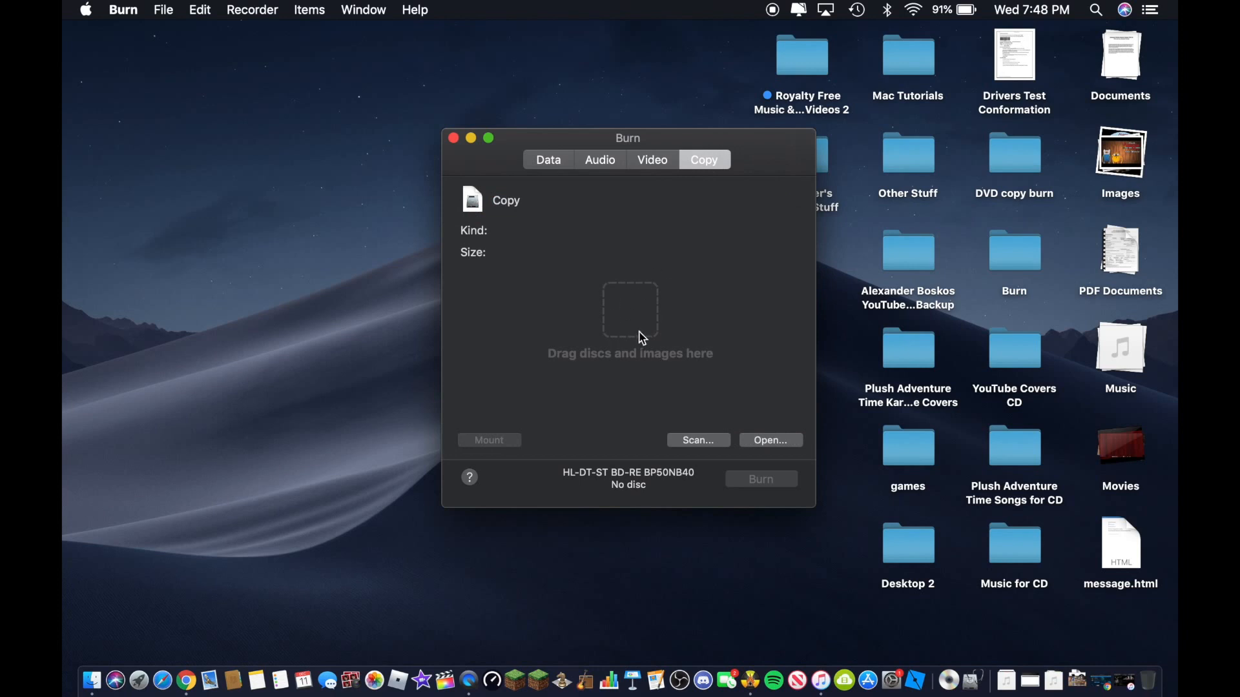
mouse_move(711, 328)
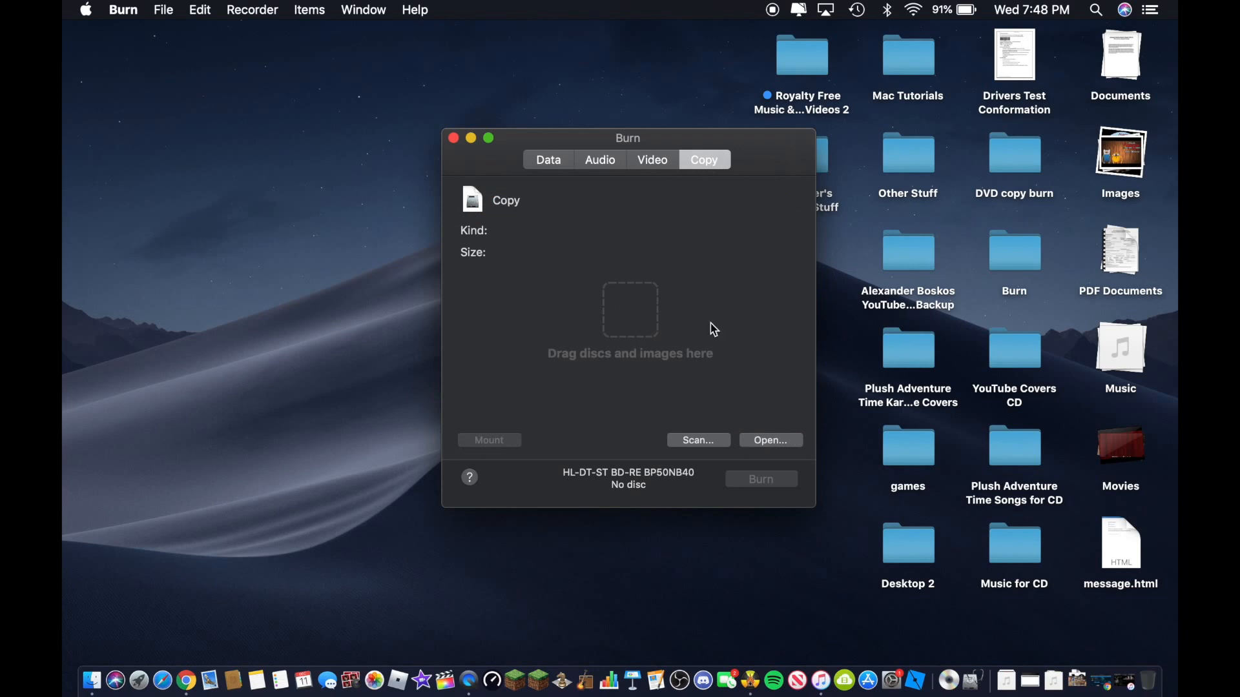
mouse_move(656, 278)
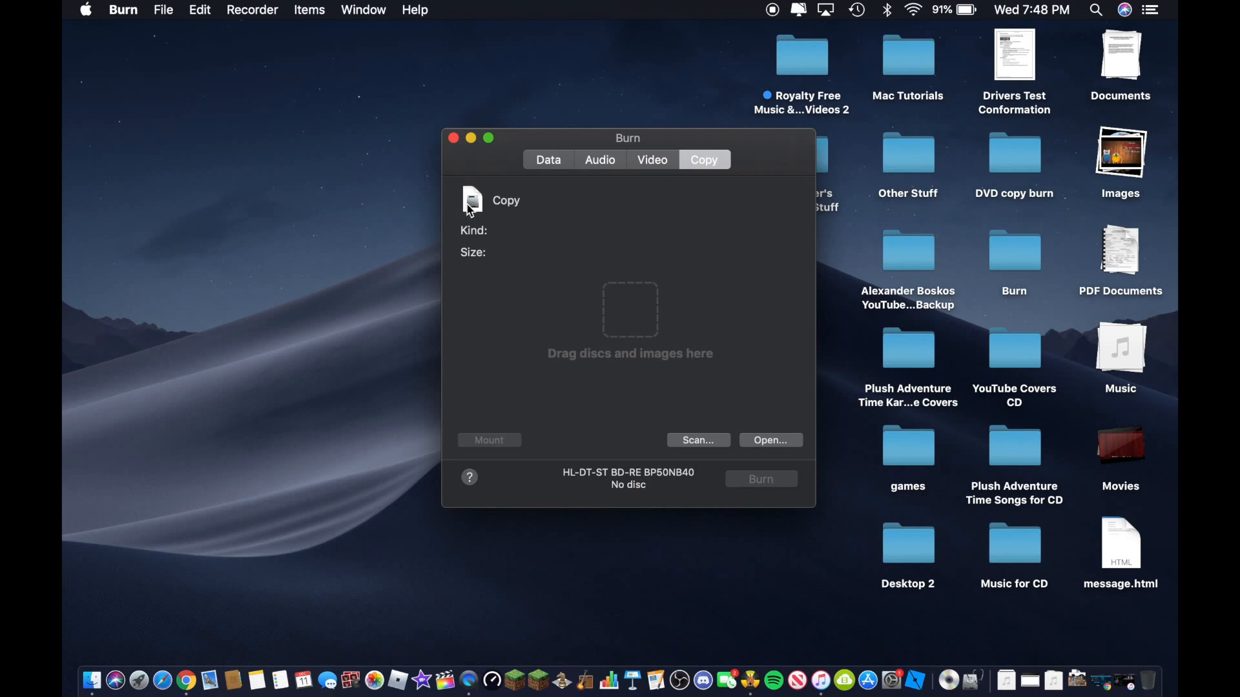
mouse_move(641, 352)
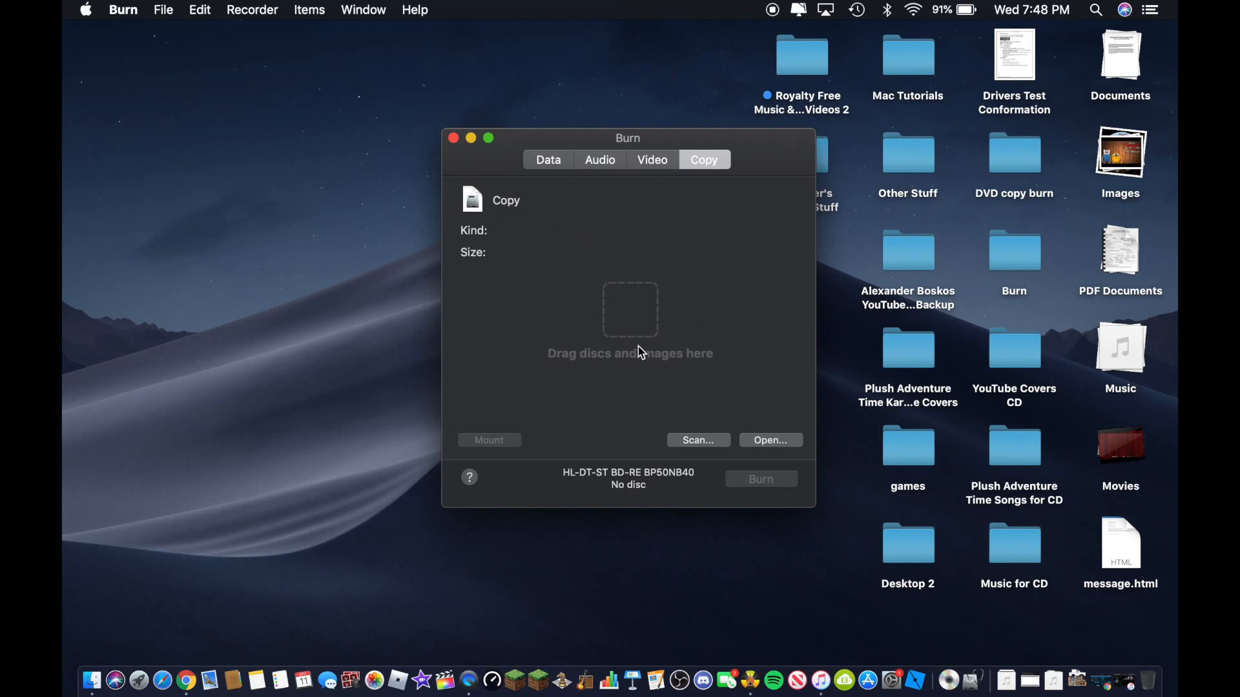
mouse_move(714, 326)
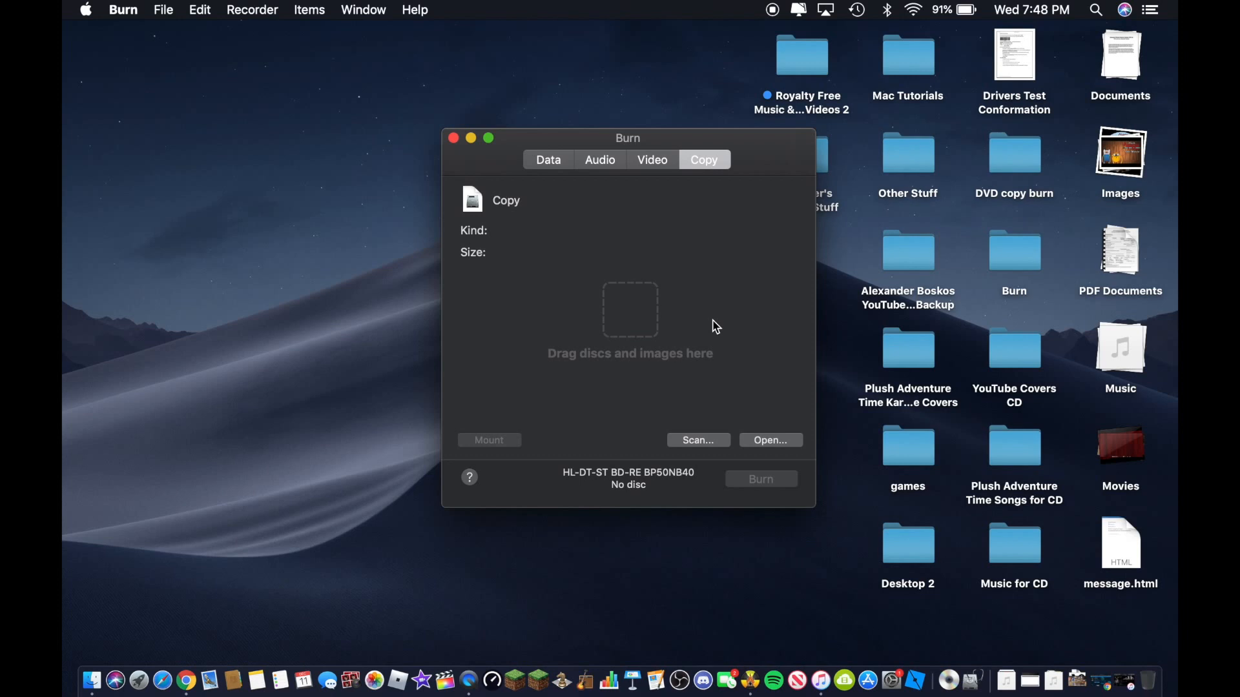
mouse_move(714, 319)
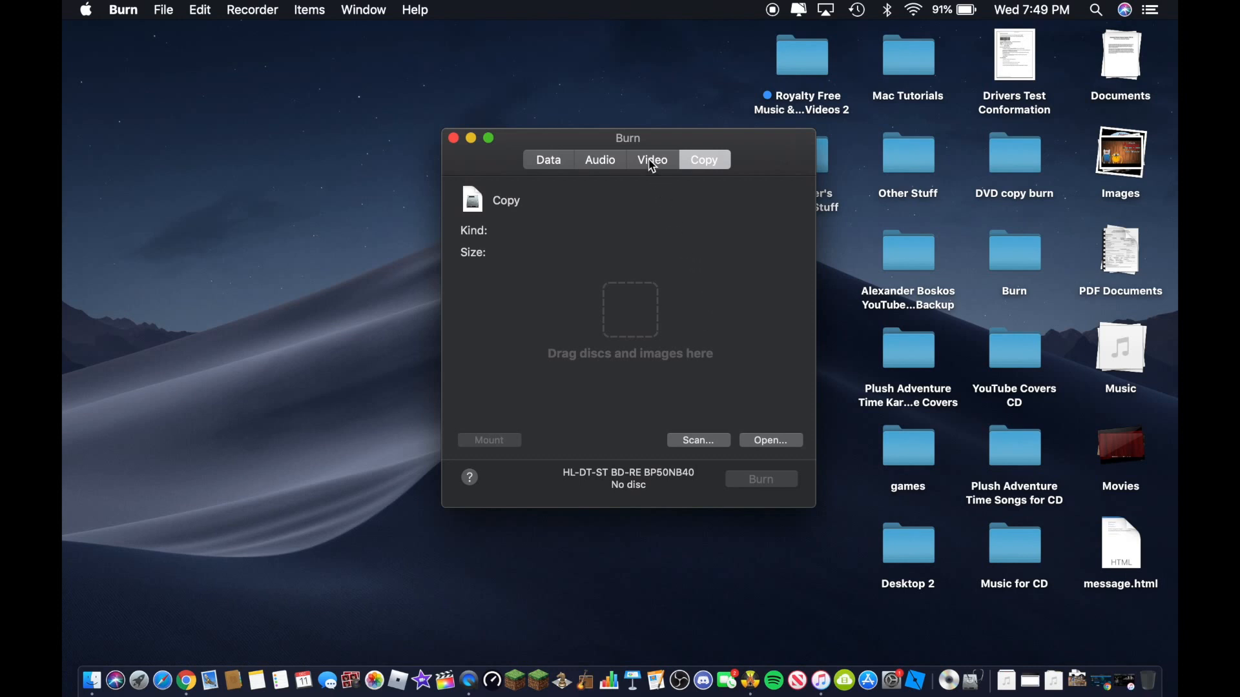
- Switch Burn back to its Video mode before inserting a blank DVD
click(650, 160)
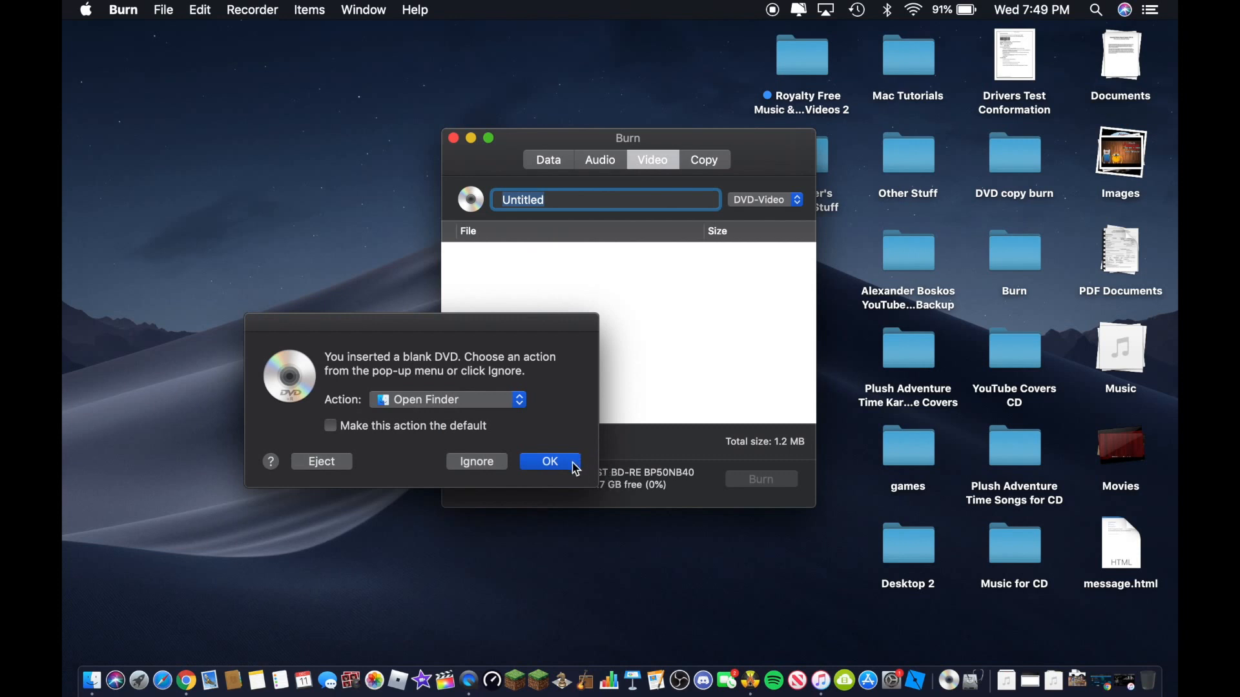
- Dismiss the blank DVD notice and bring the Burn window back to the front
click(550, 461)
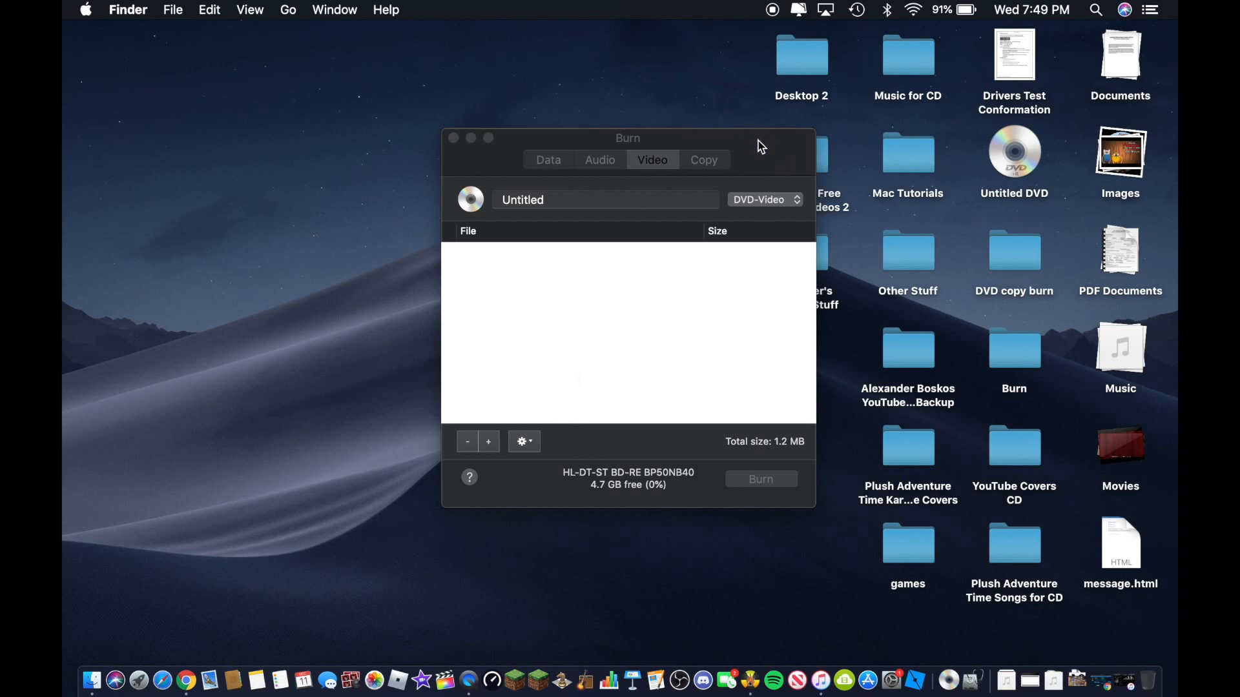
click(604, 198)
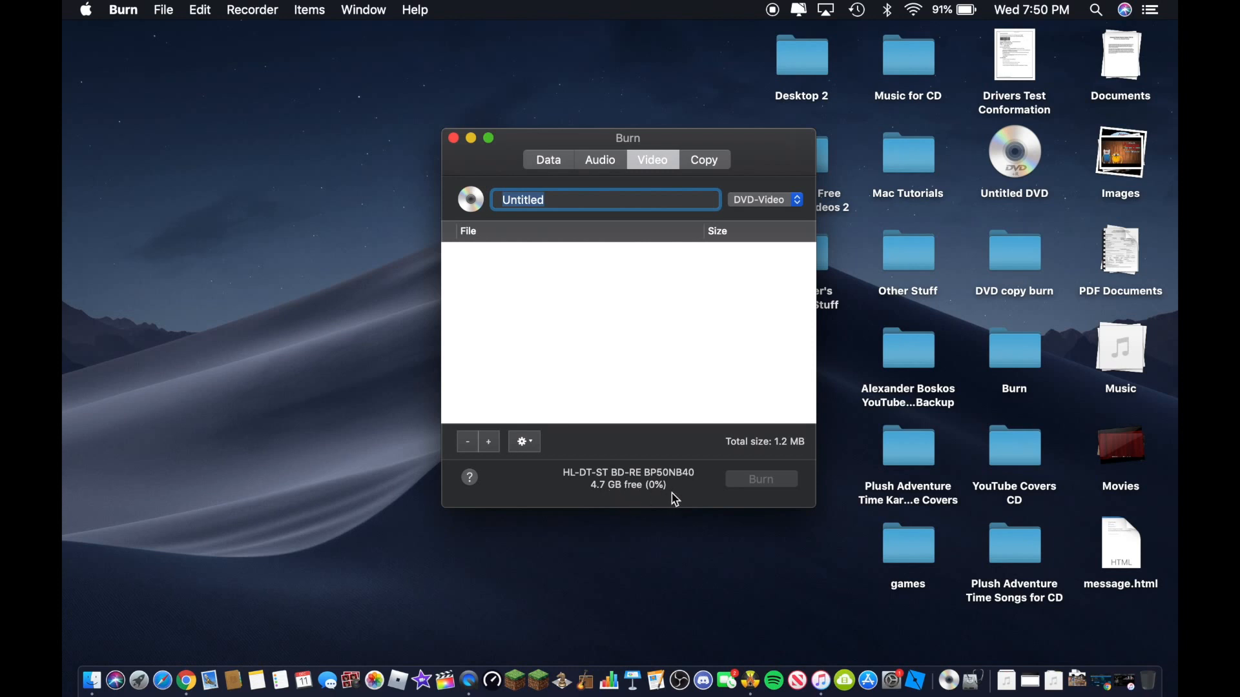
mouse_move(643, 485)
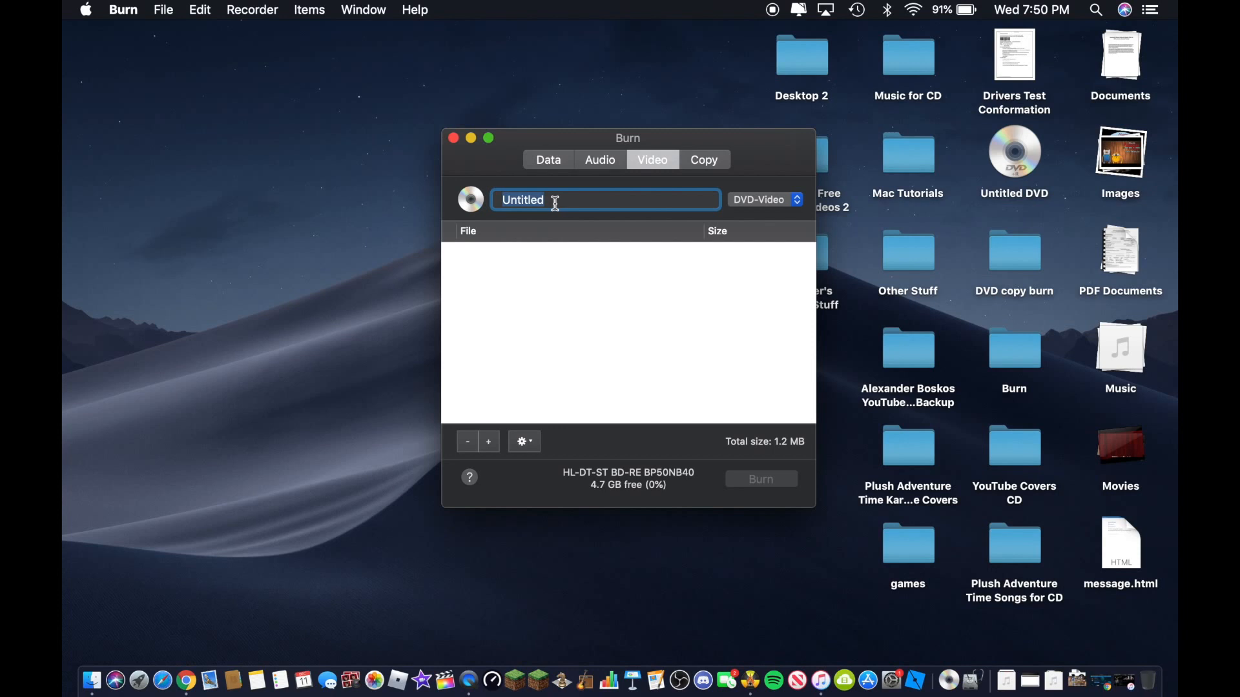
- Replace the Untitled disc name with 'Boy Turns Into a Girl'
key(Delete)
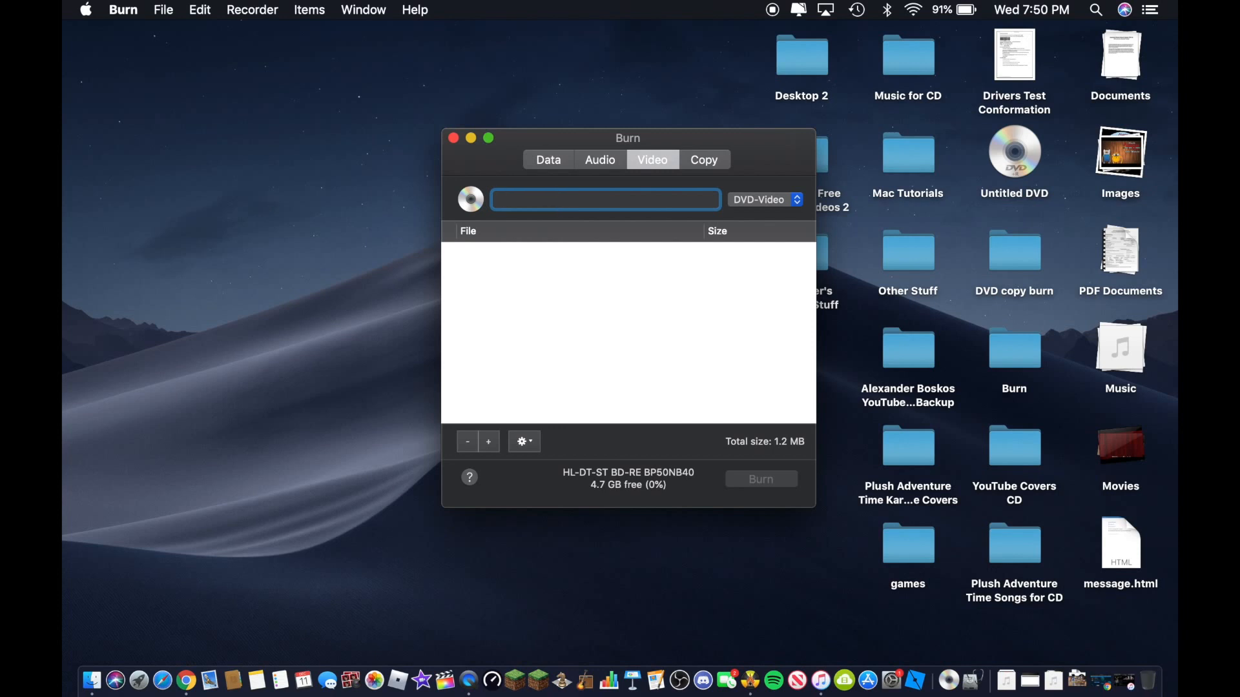
text(Boy Turns In)
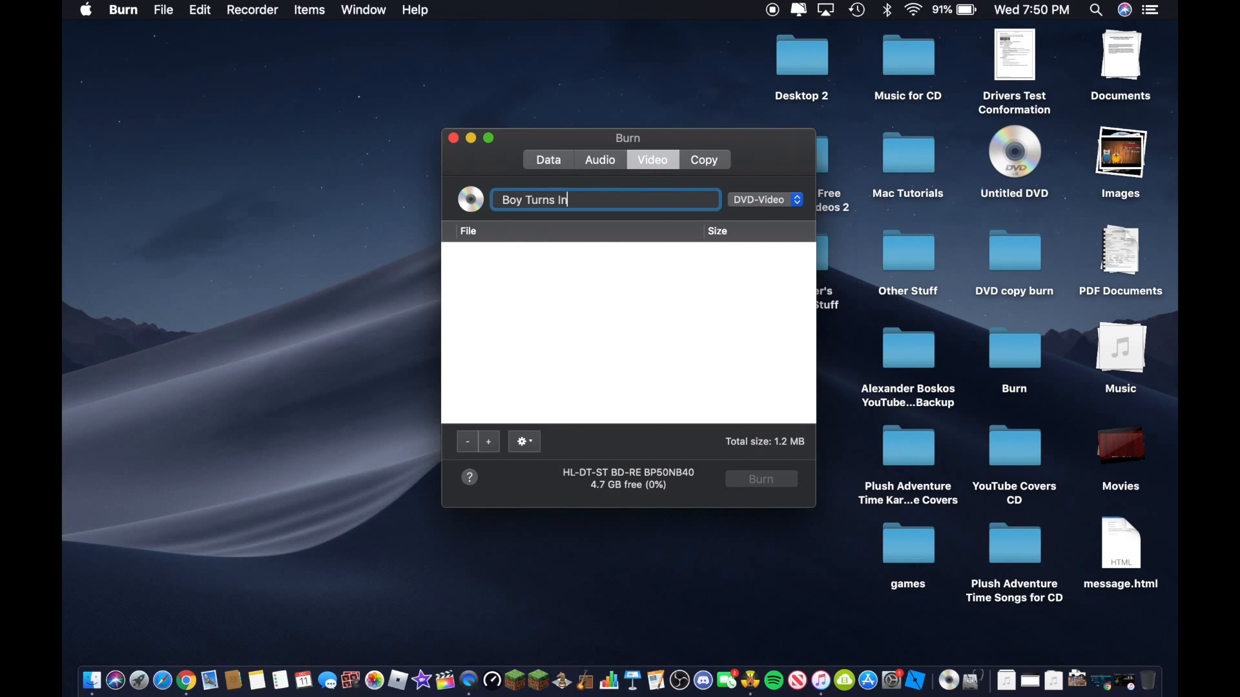
text(to a G)
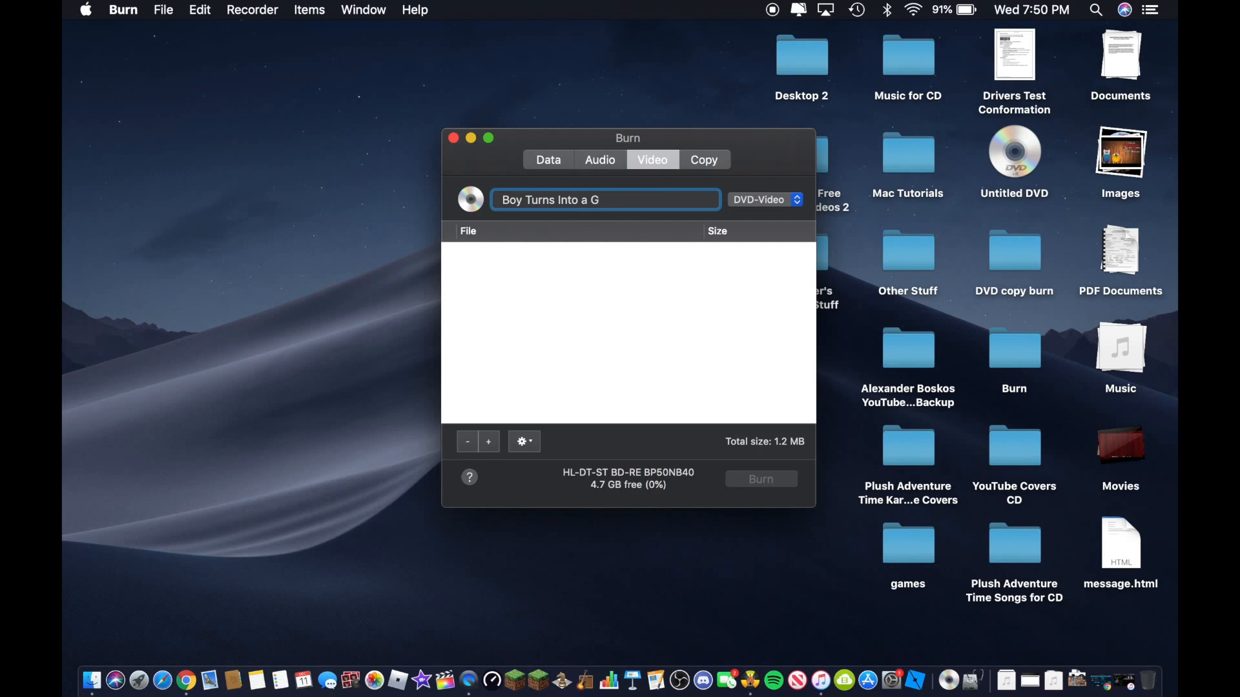
text(irl)
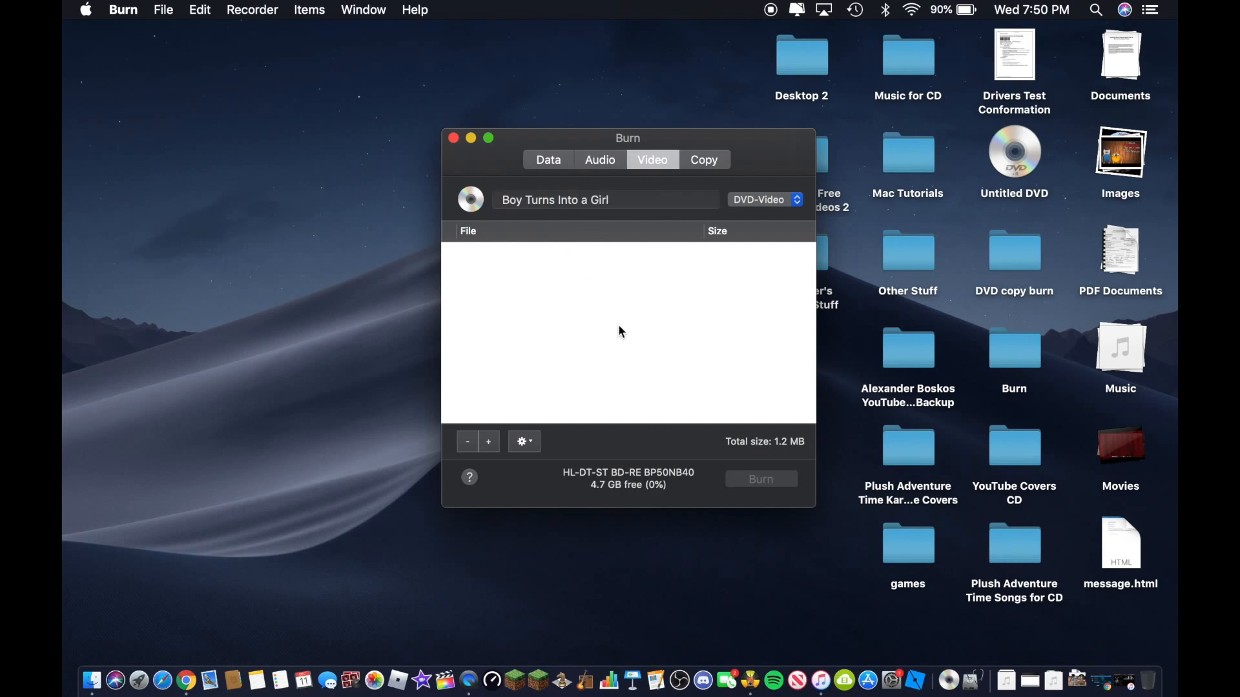
mouse_move(624, 319)
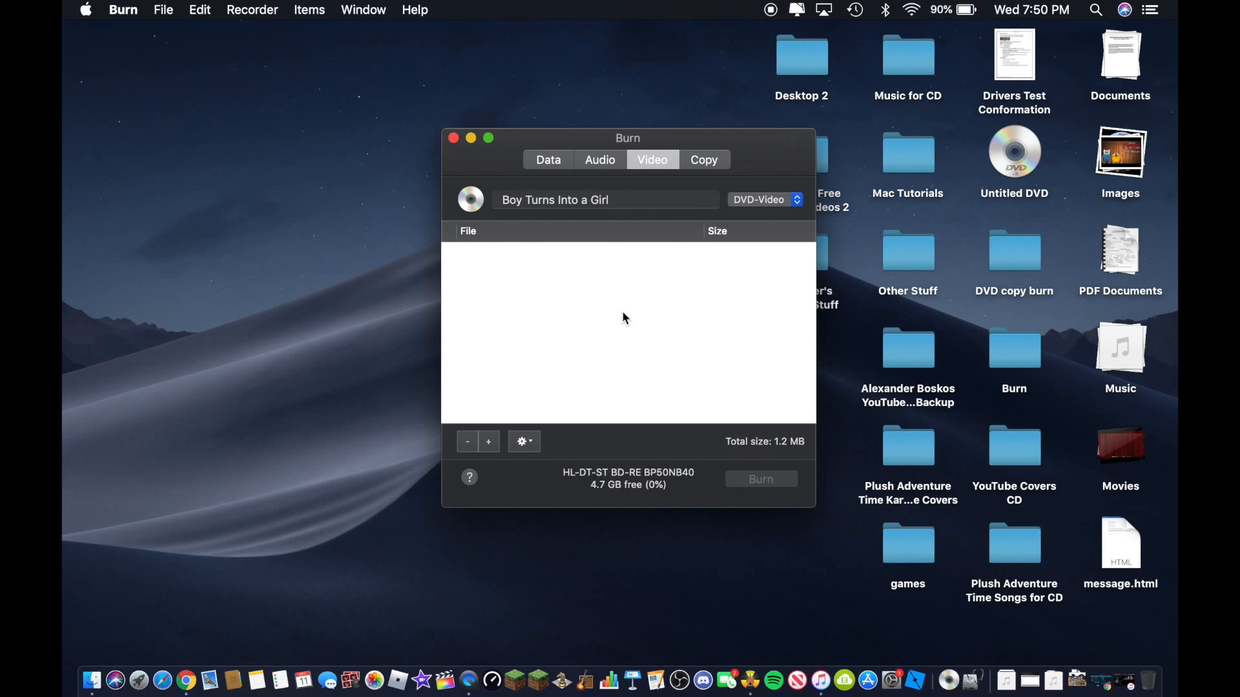
mouse_move(797, 204)
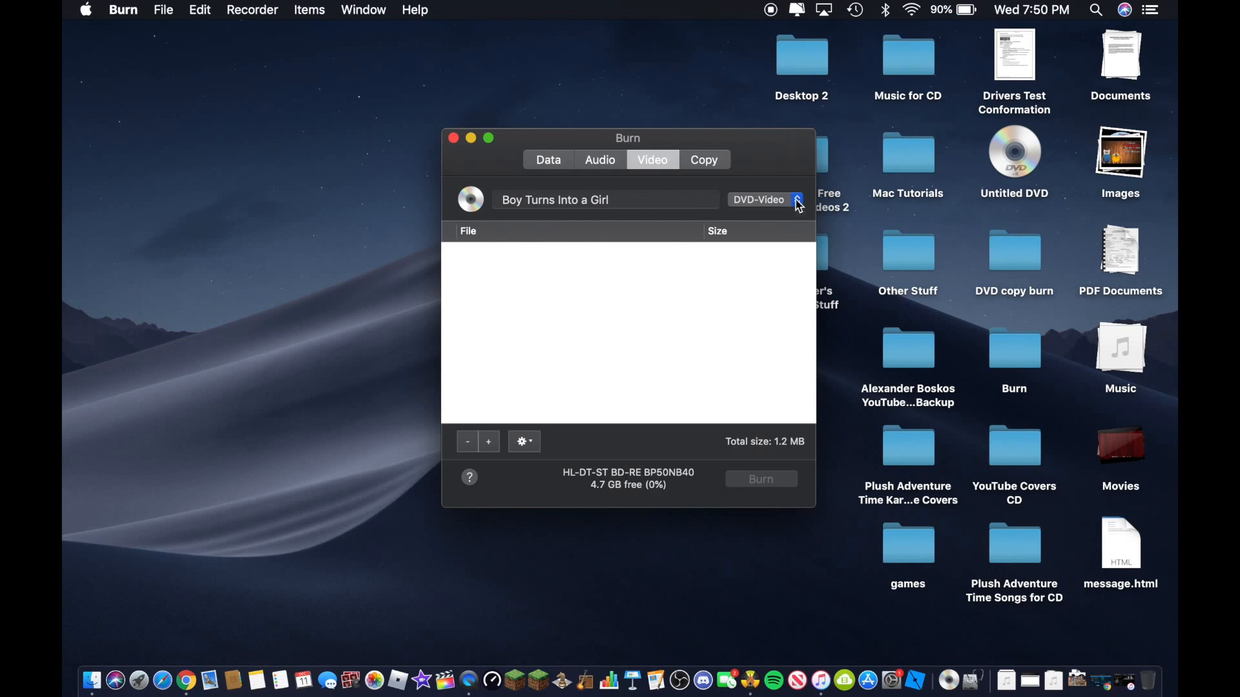
- Choose DVD-Video from the video disc format pop-up
click(762, 199)
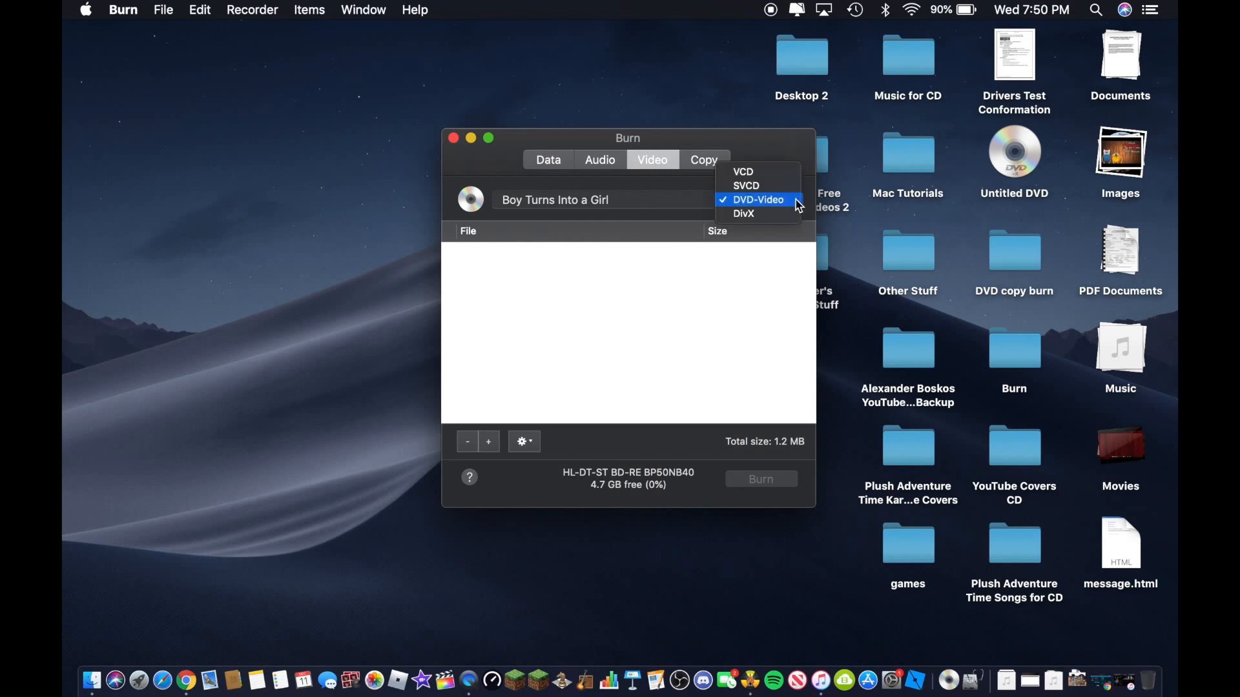
mouse_move(786, 167)
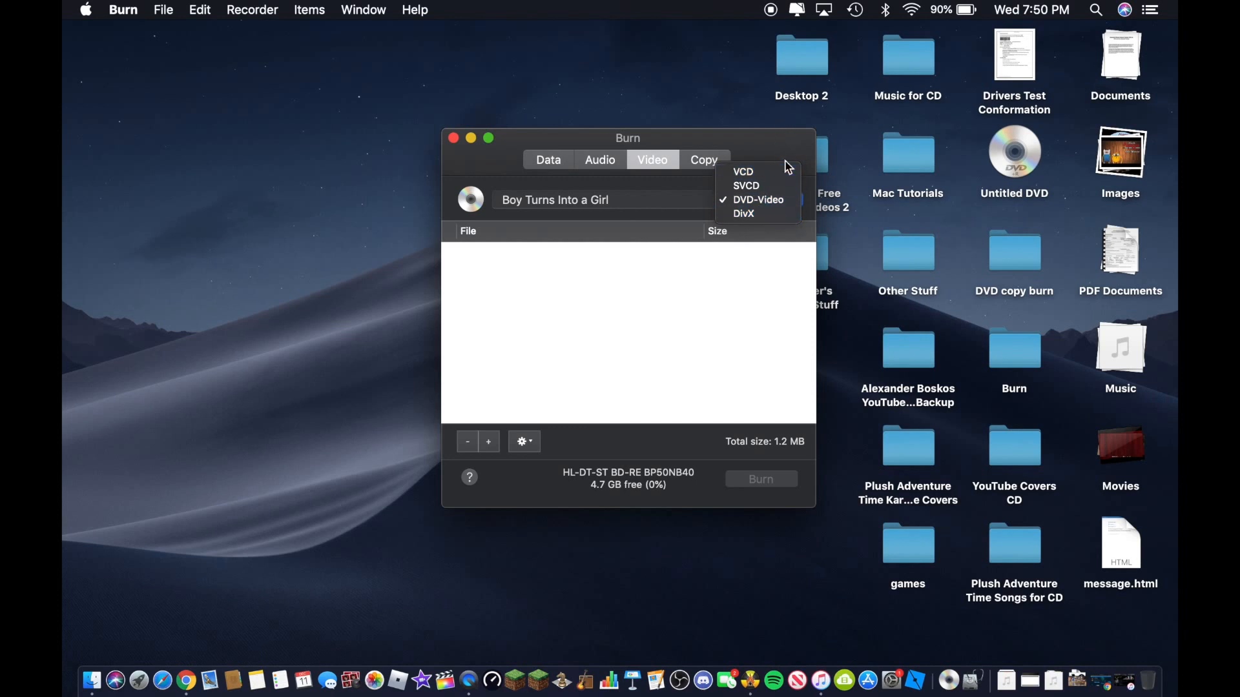
mouse_move(767, 245)
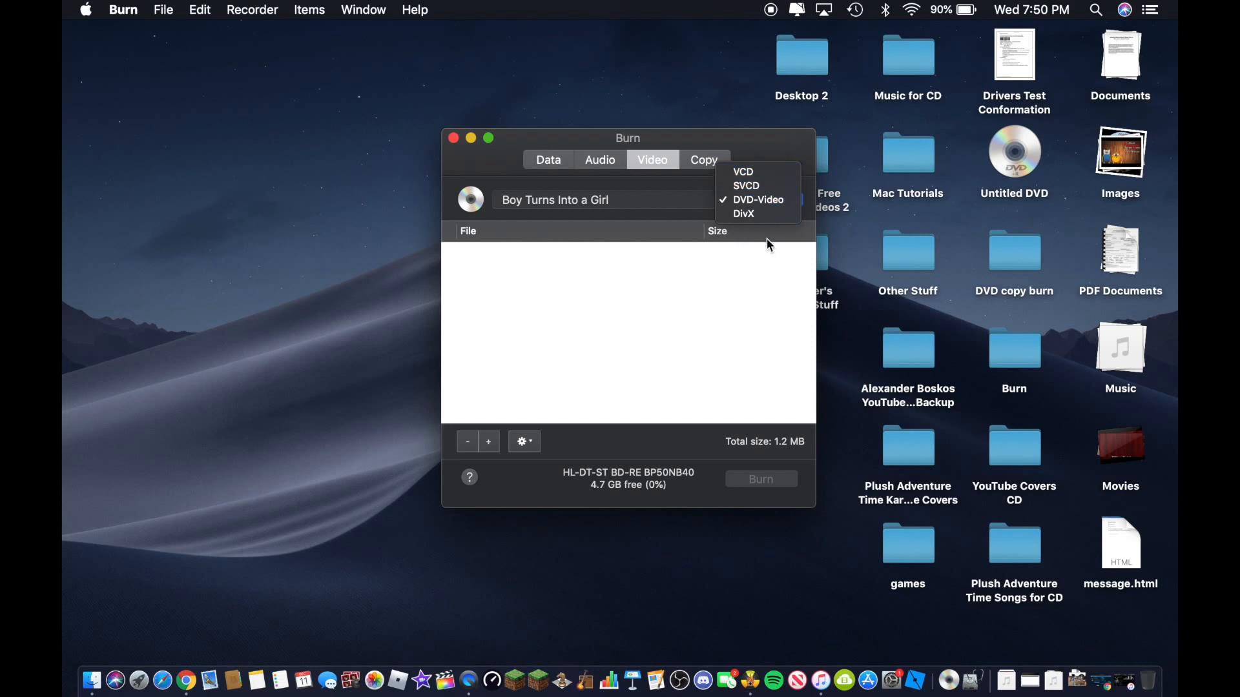
mouse_move(758, 198)
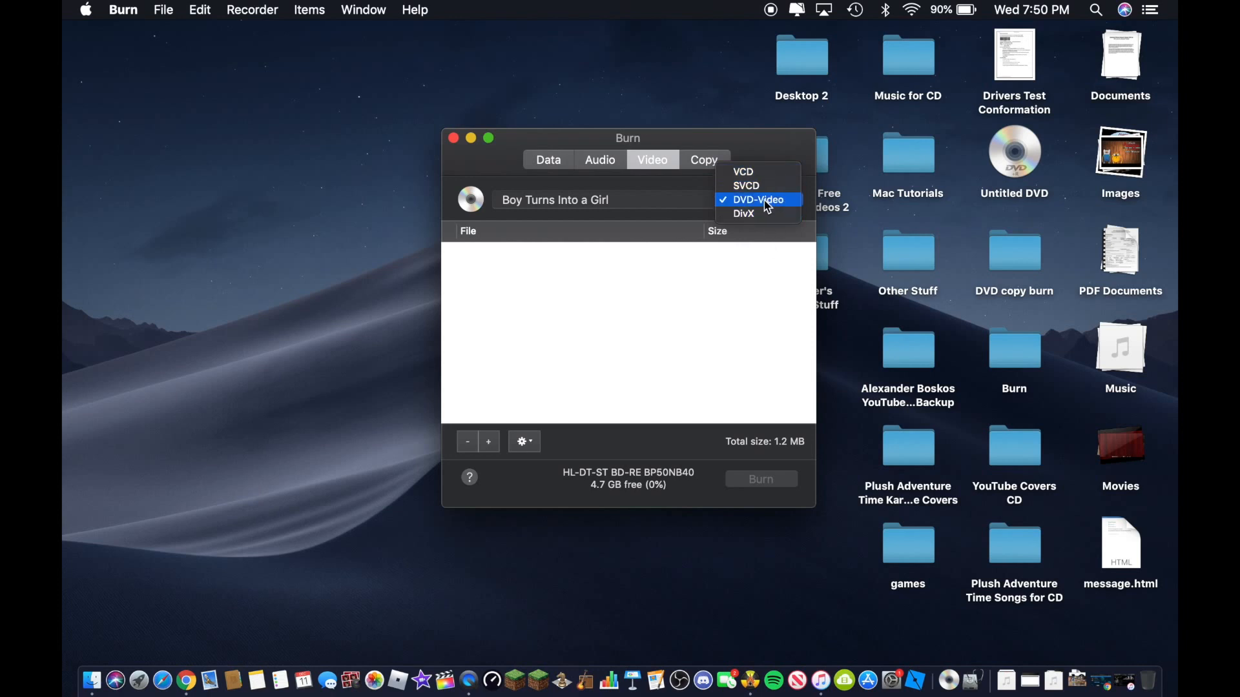
click(756, 199)
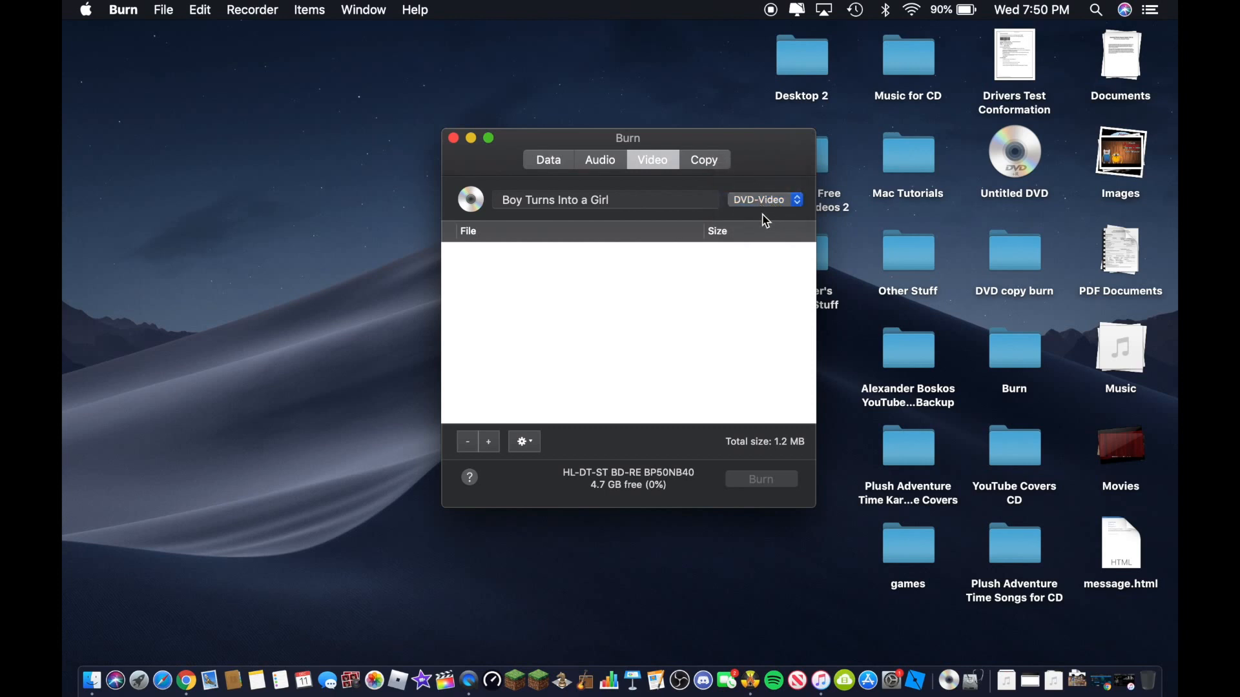
mouse_move(327, 512)
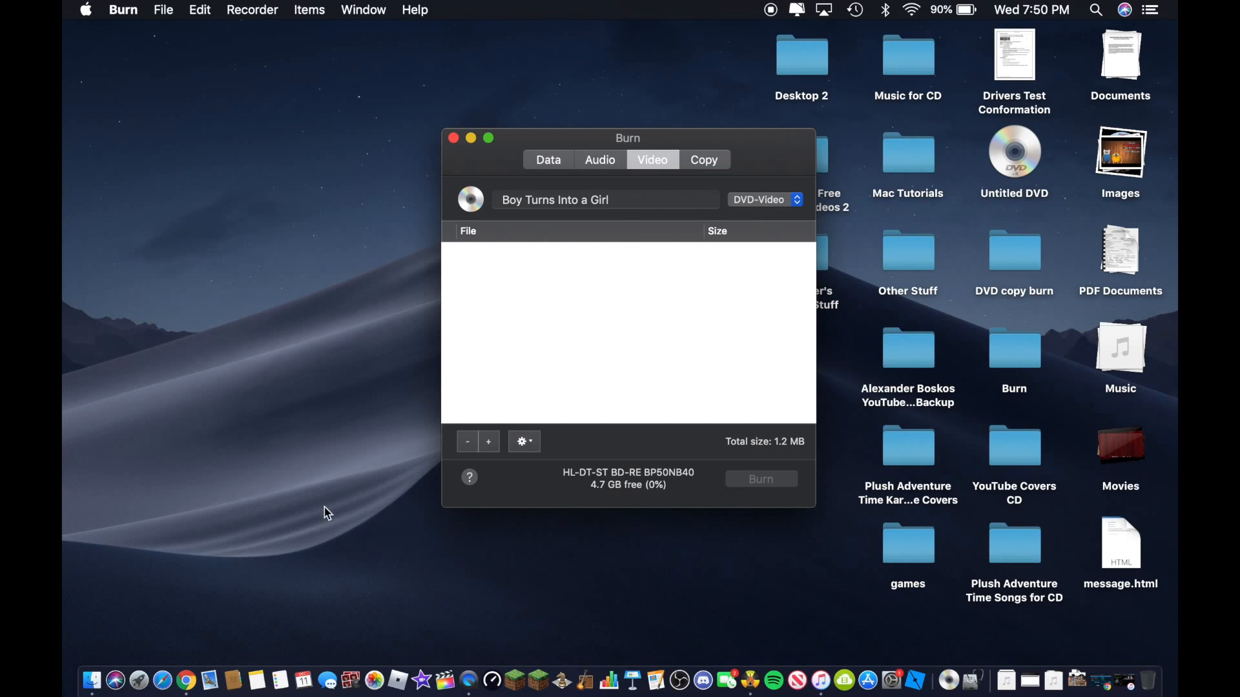
mouse_move(92, 678)
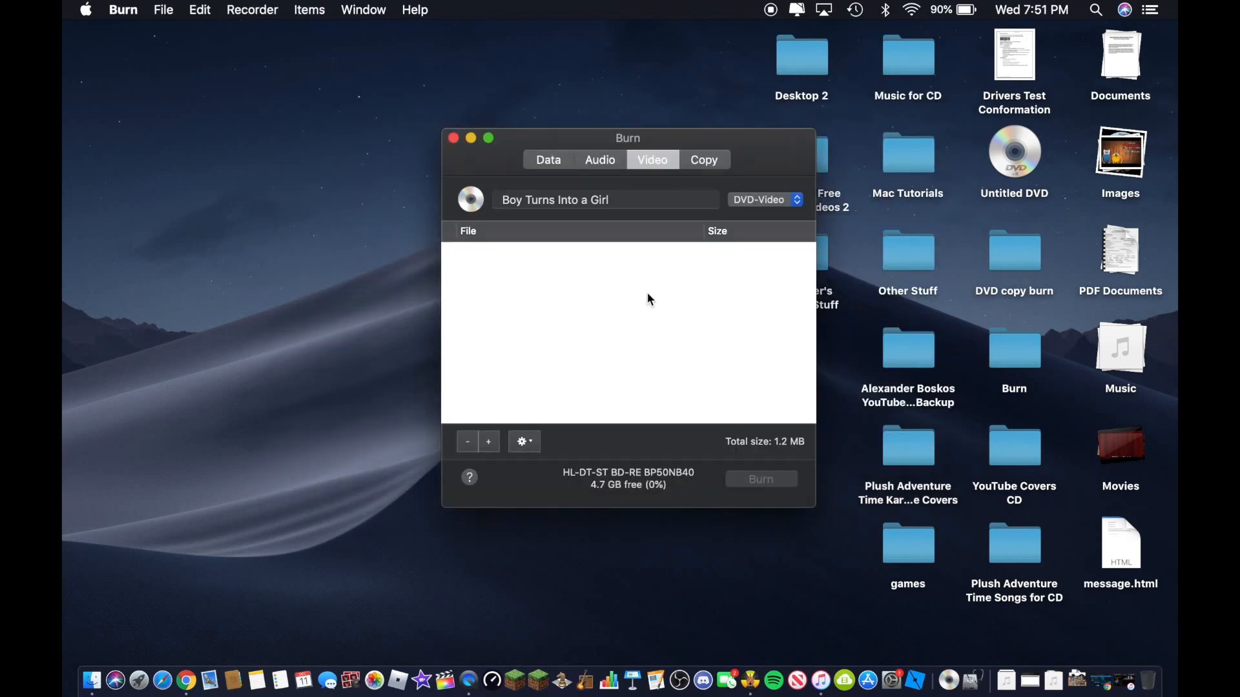
mouse_move(521, 364)
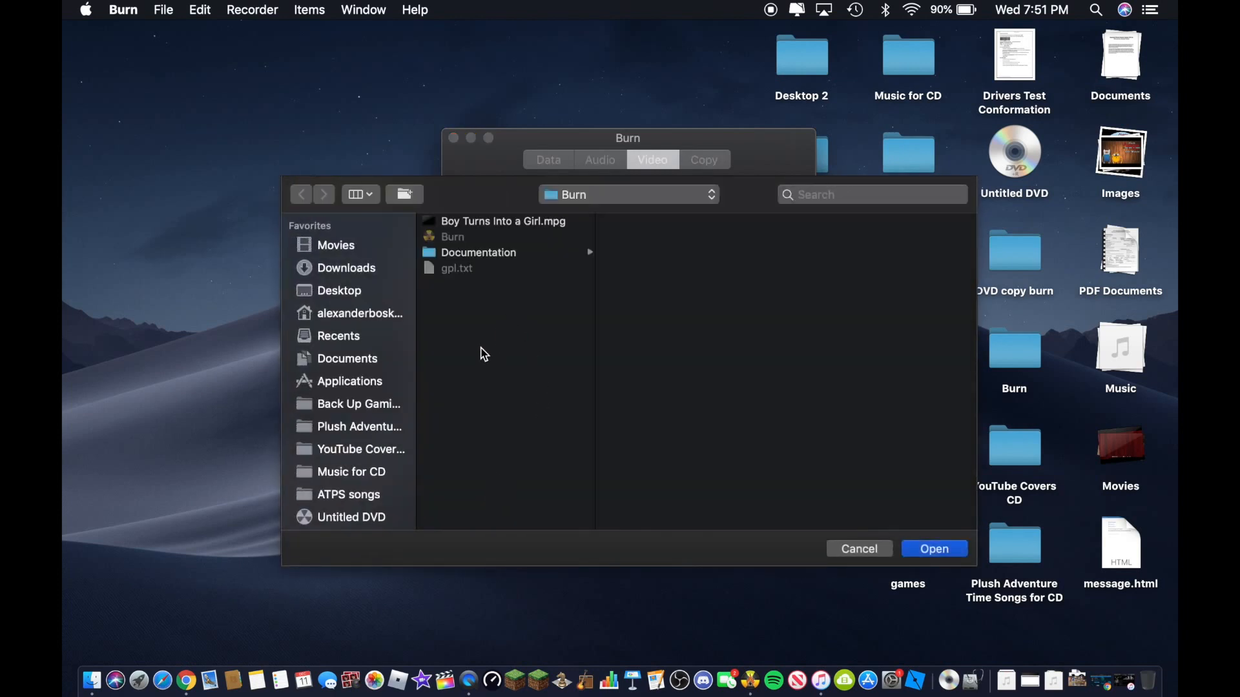
mouse_move(822, 120)
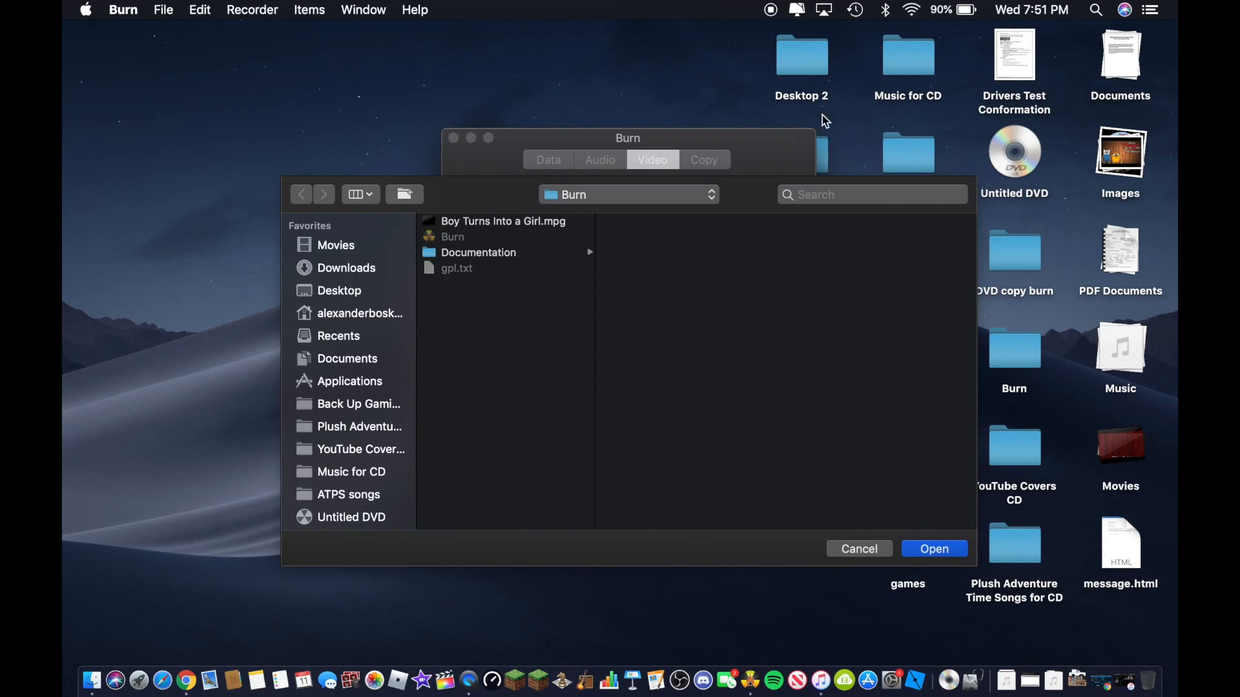
mouse_move(372, 302)
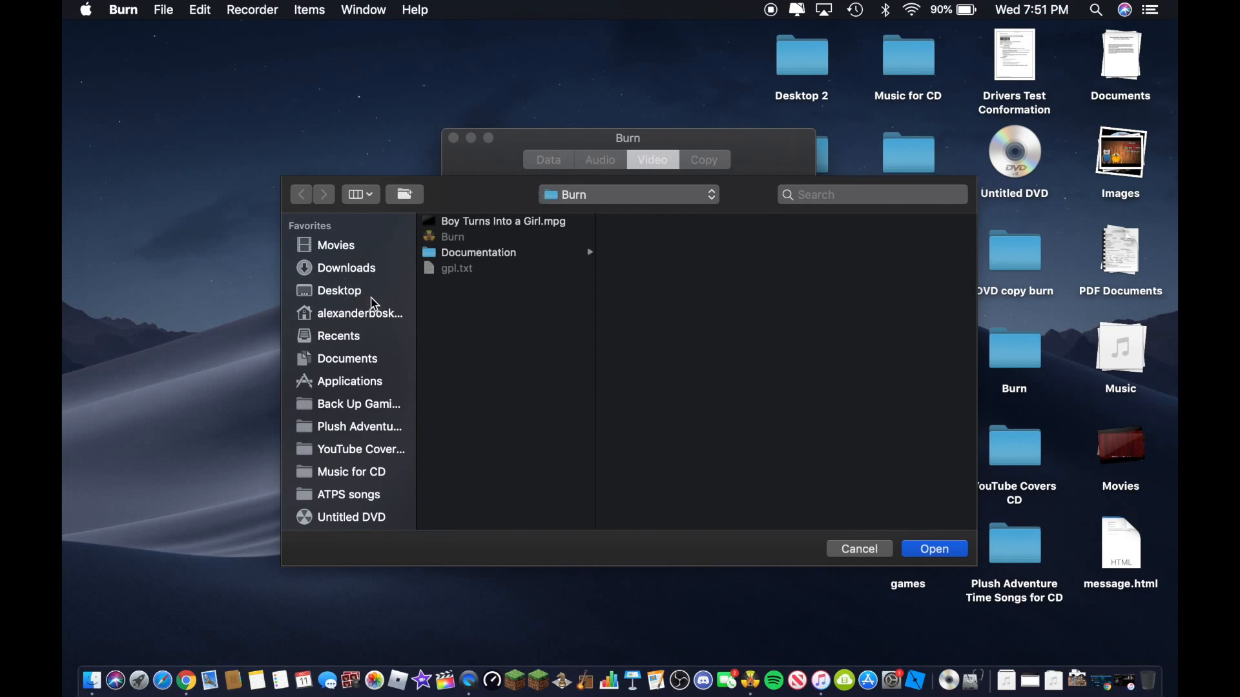
- Add 'Boy Turns Into a Girl.mpg' from the Burn folder to the video project
click(502, 221)
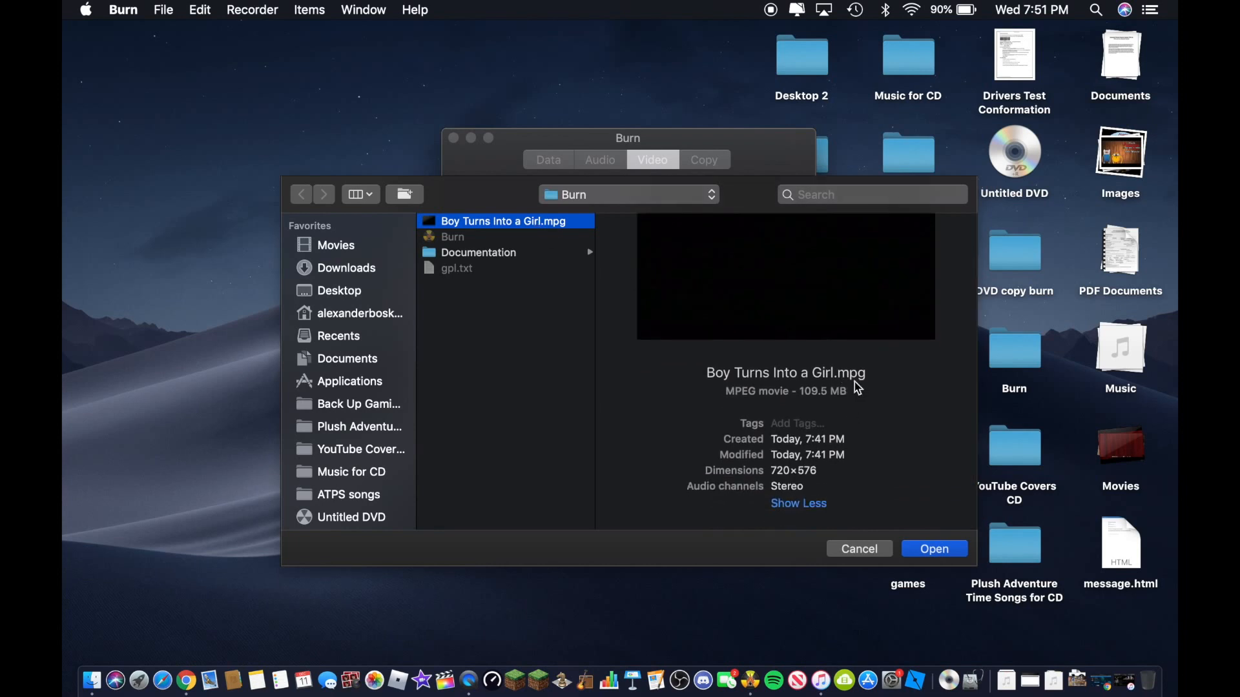
mouse_move(868, 397)
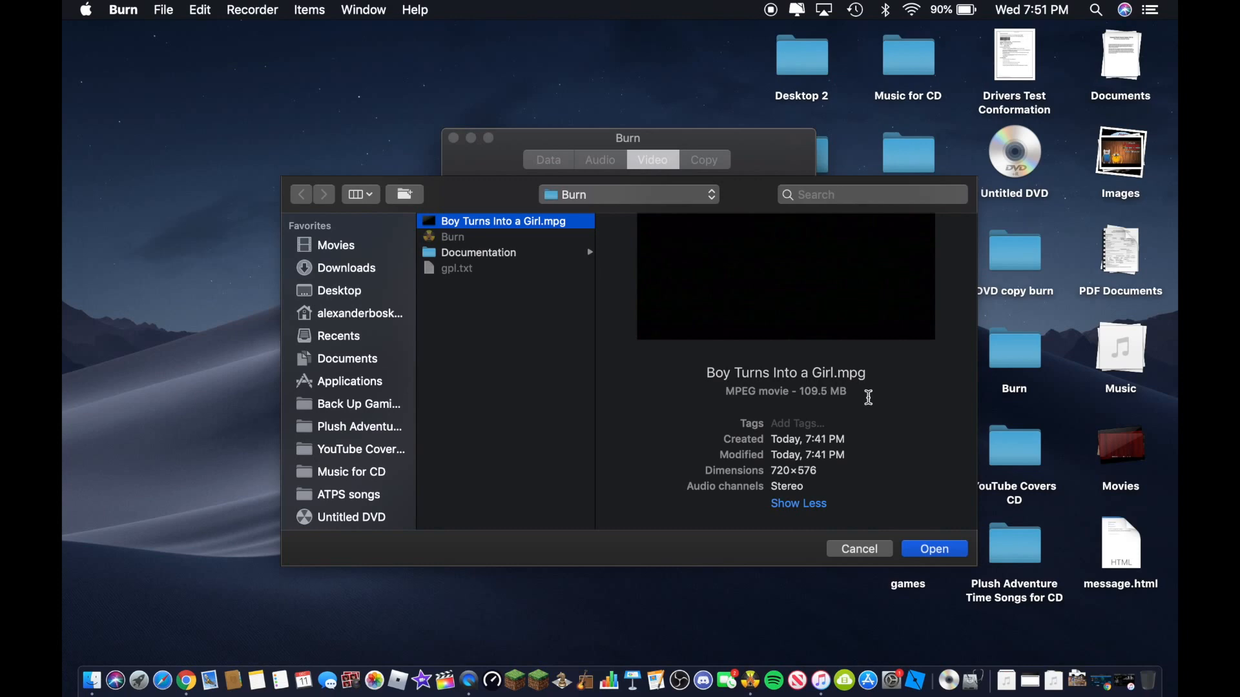
mouse_move(942, 464)
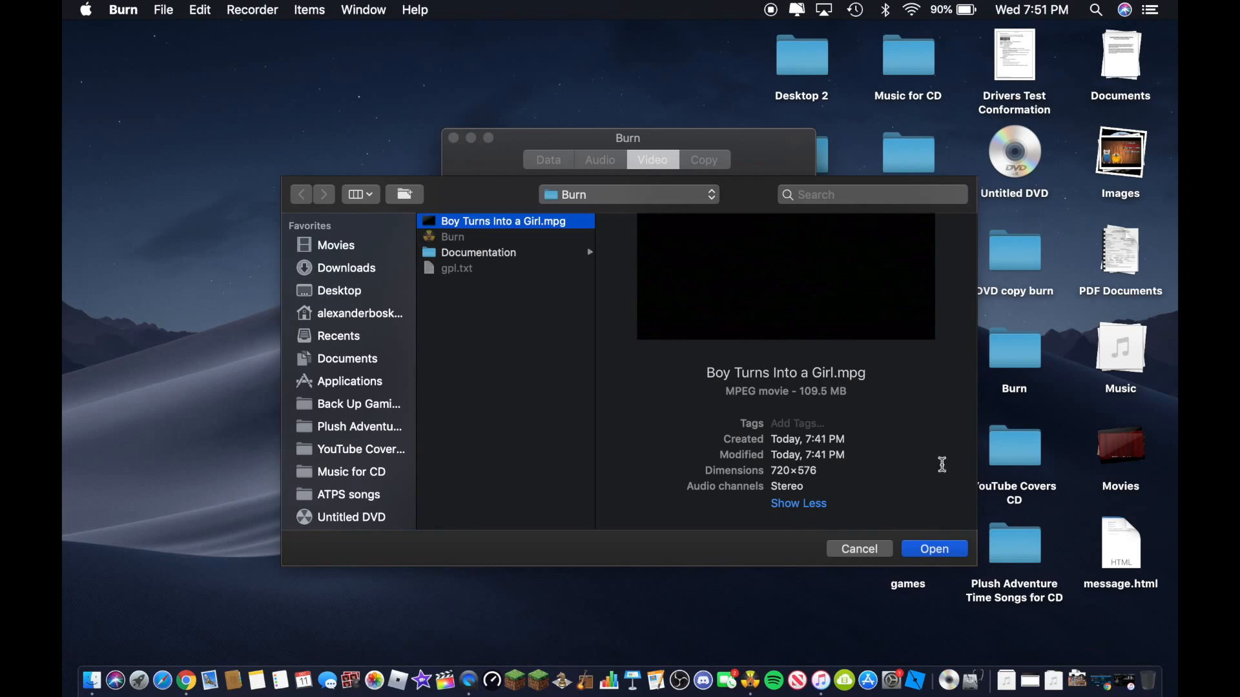
click(933, 549)
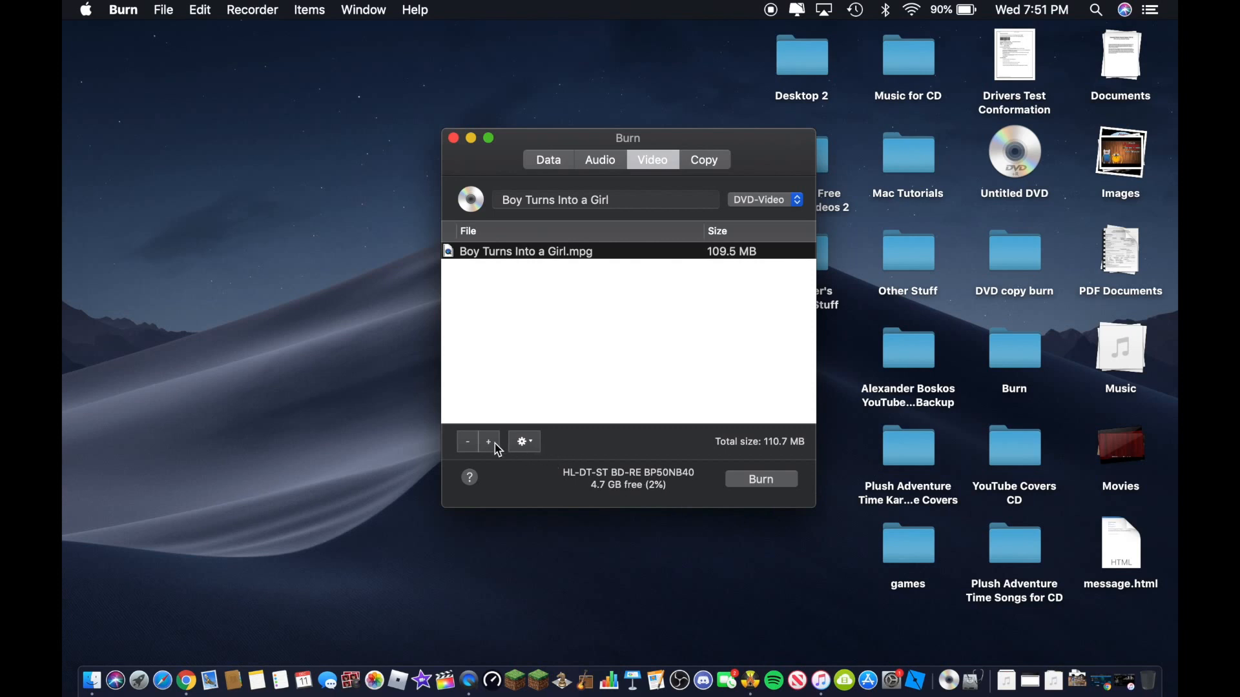
click(488, 442)
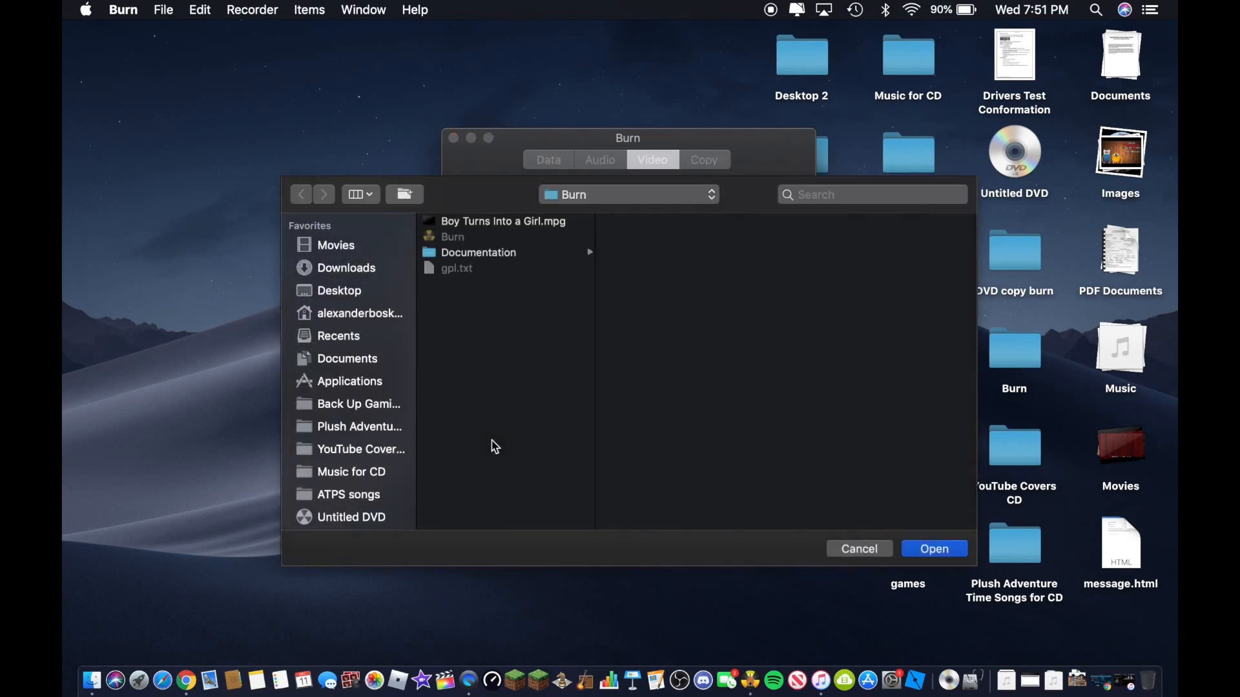
click(339, 290)
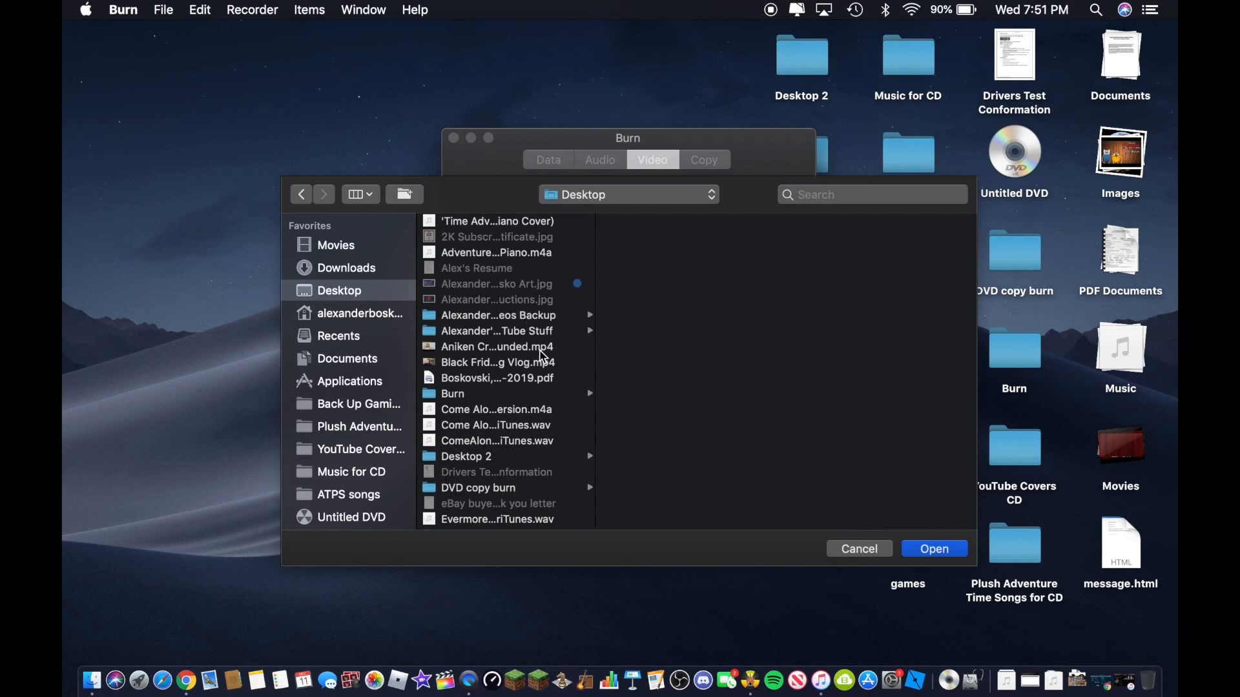
scroll(down, 3)
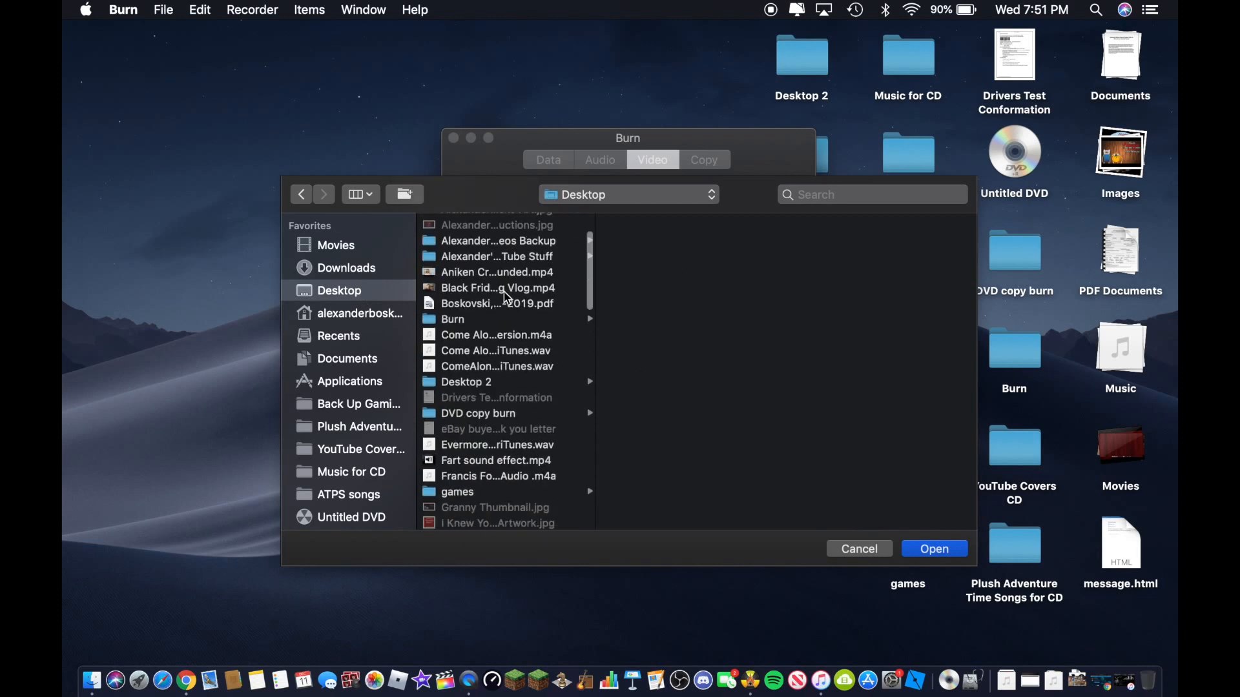
click(497, 288)
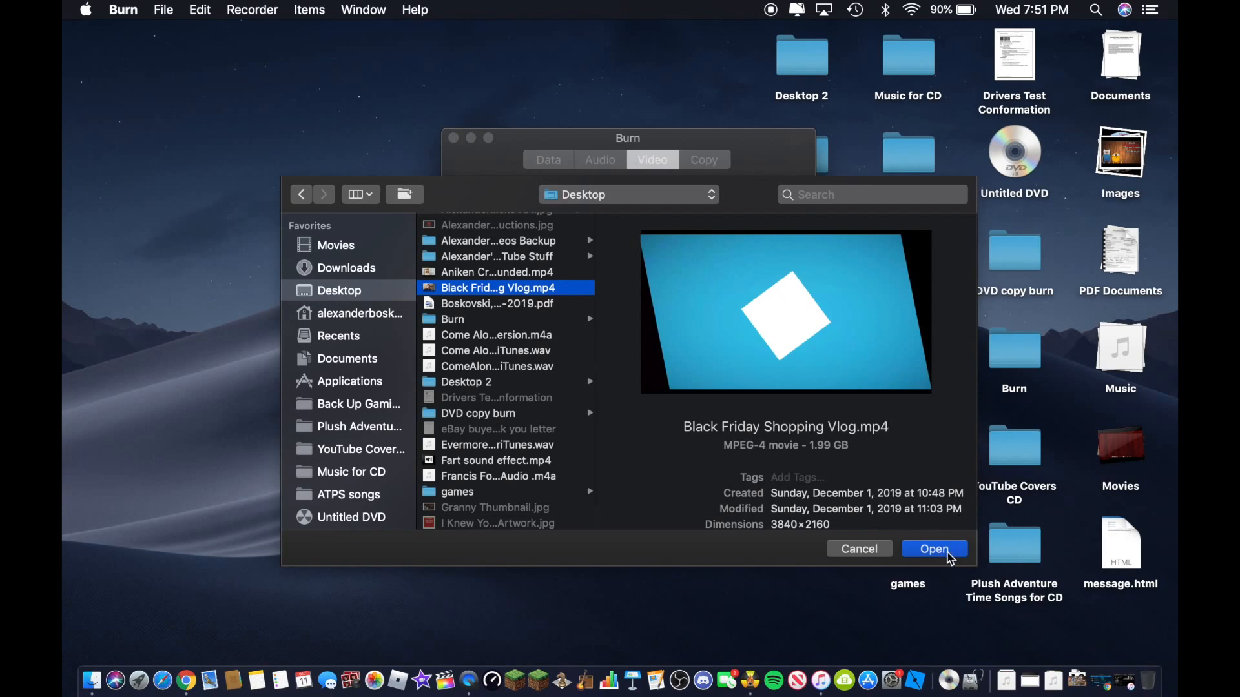
click(934, 548)
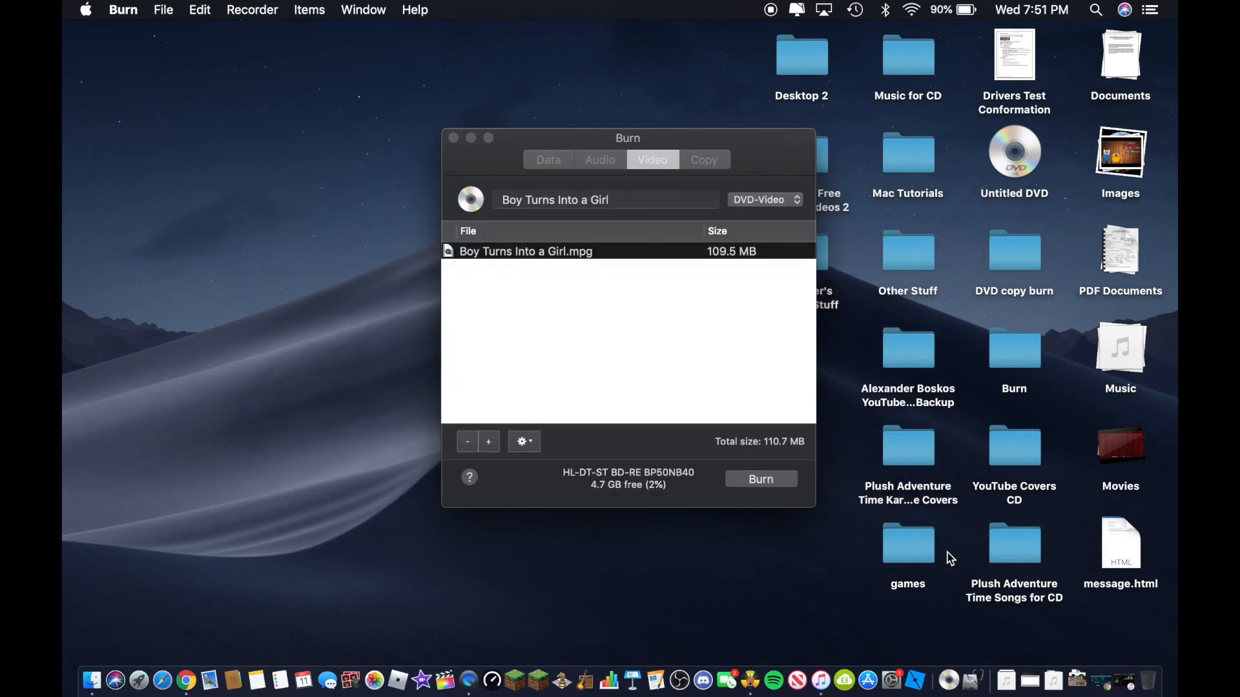
click(759, 479)
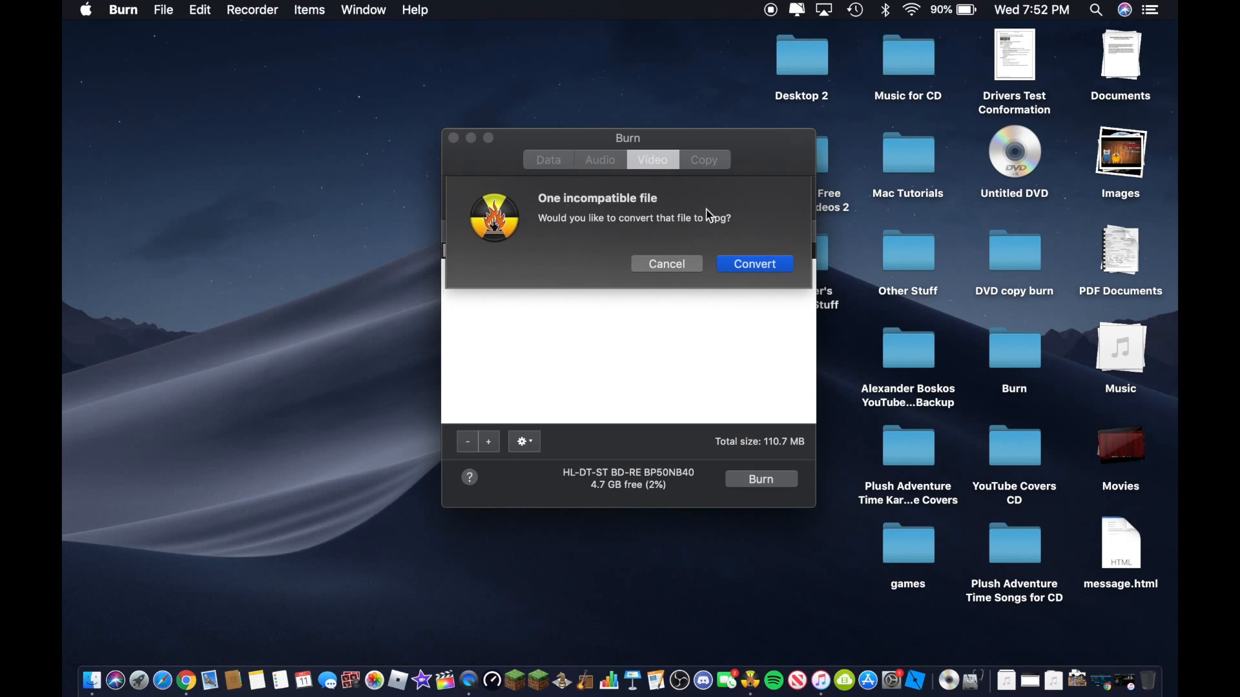
mouse_move(666, 263)
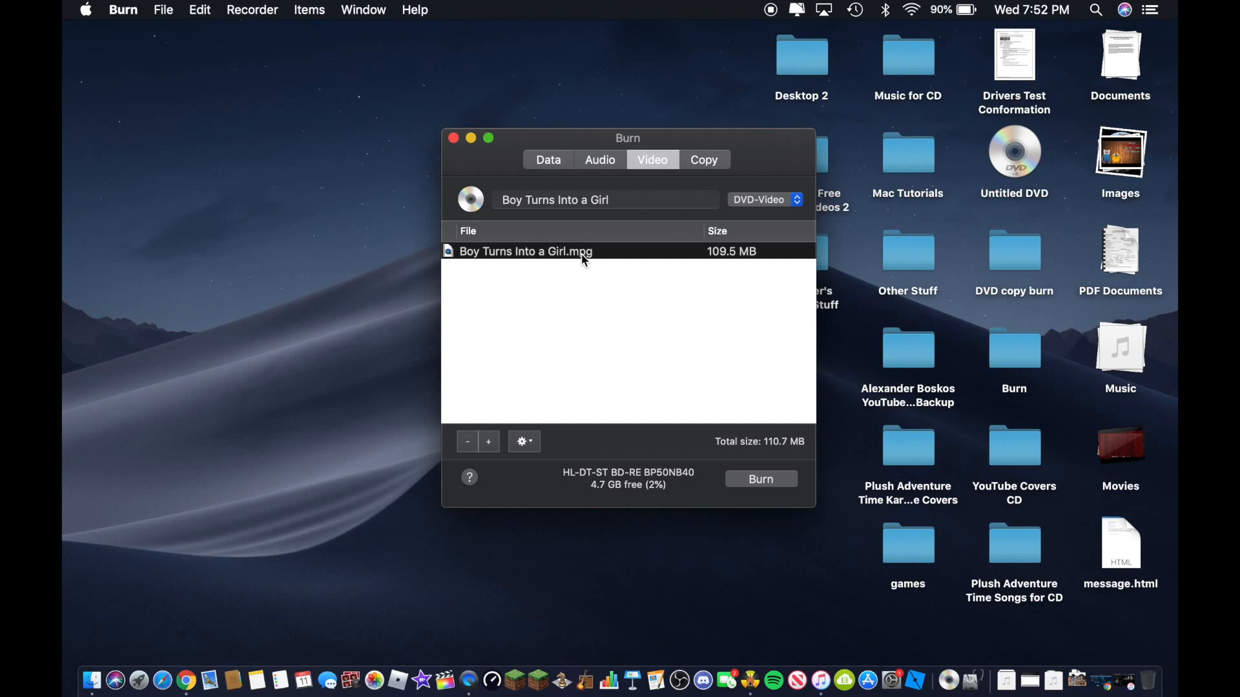
mouse_move(704, 266)
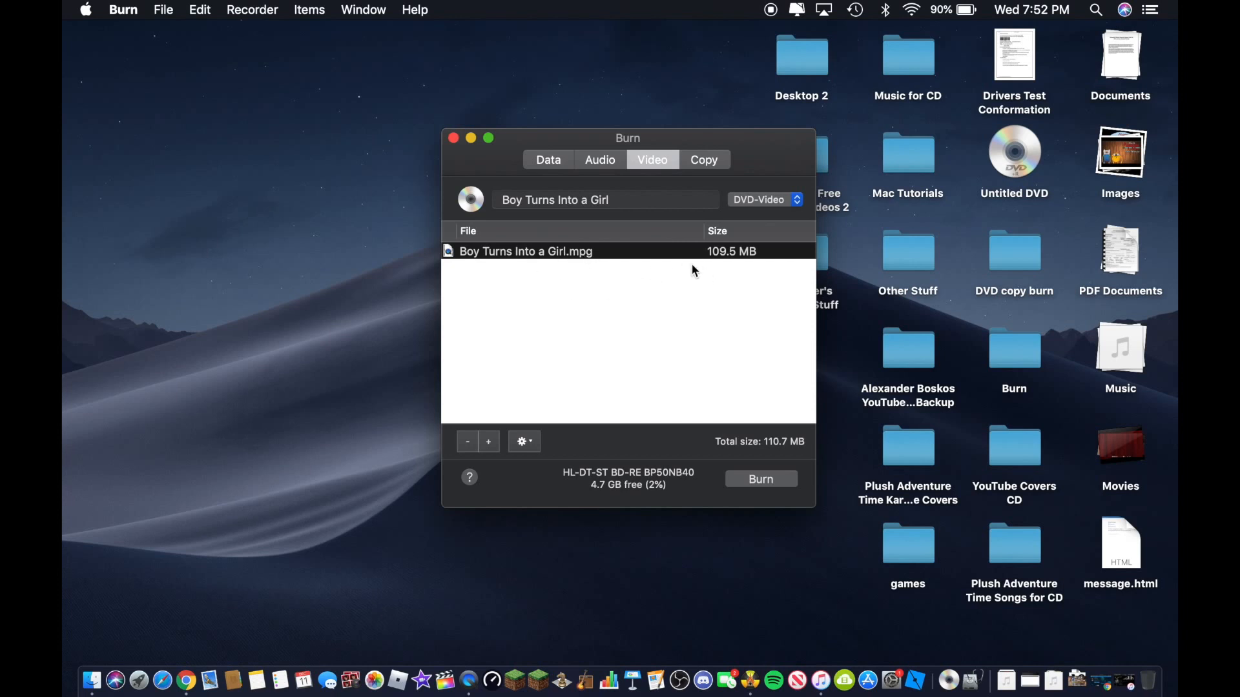
mouse_move(685, 181)
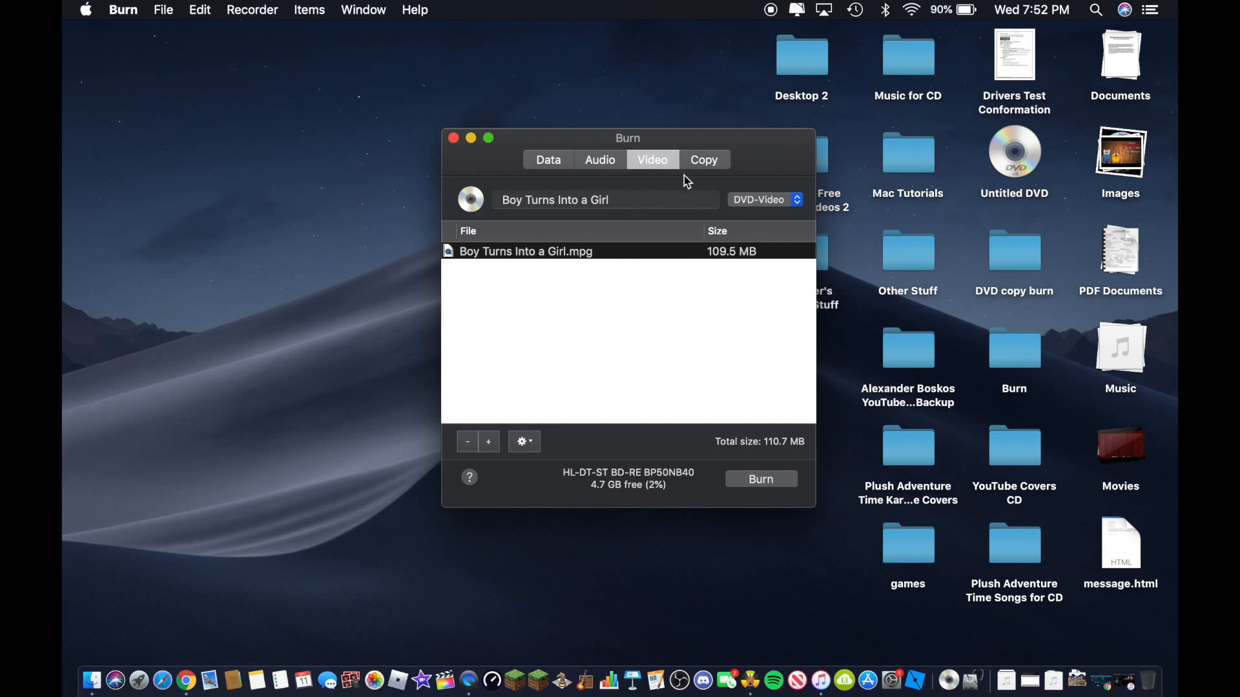
mouse_move(781, 495)
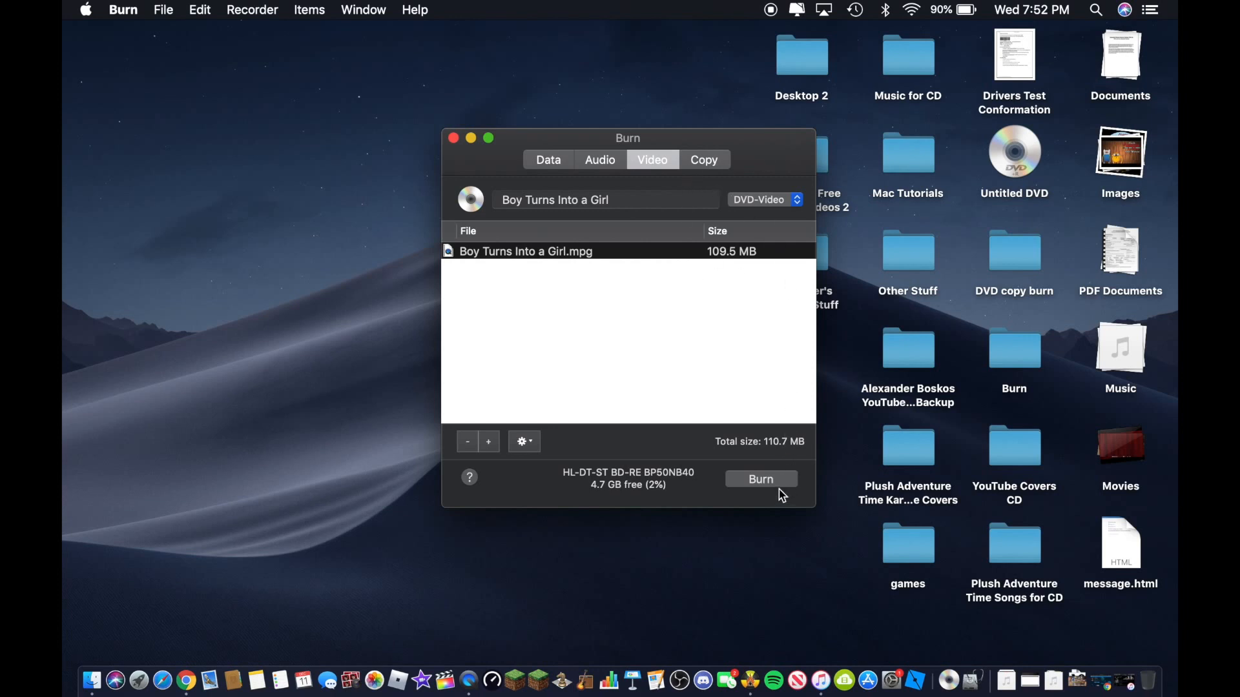
- Start the burn on the HL-DT-ST BD-RE BP50NB40 drive at Maximum Possible (8x) speed
click(759, 479)
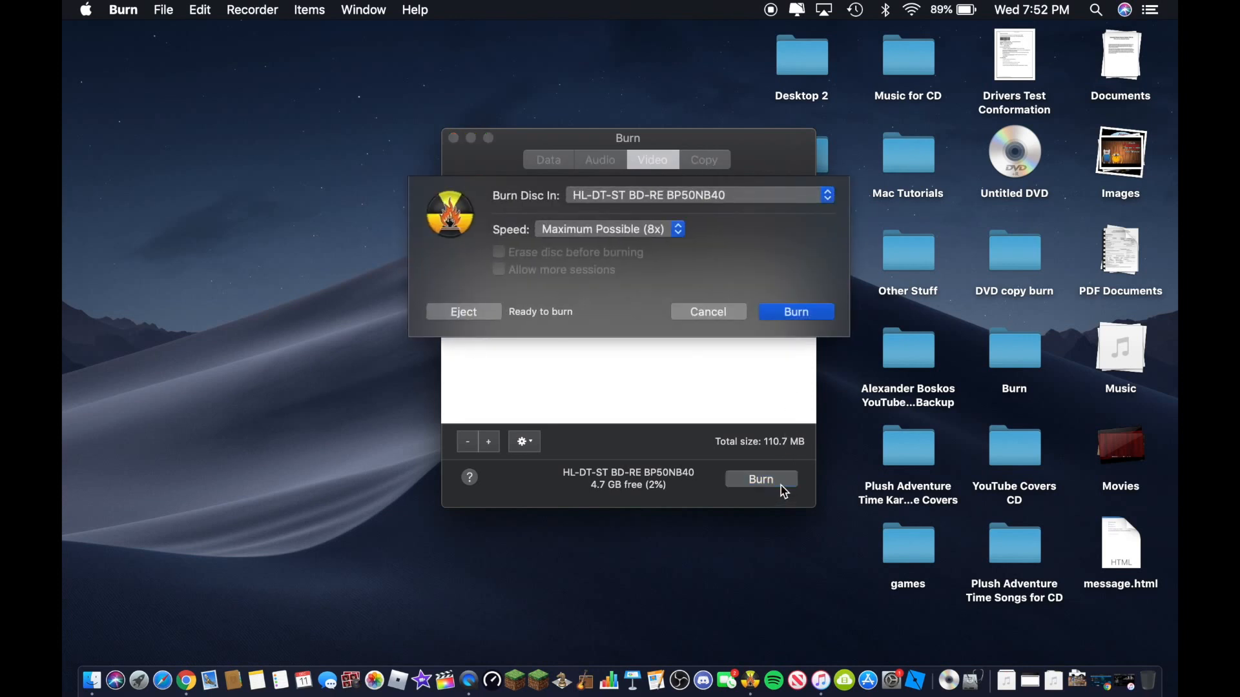
click(699, 195)
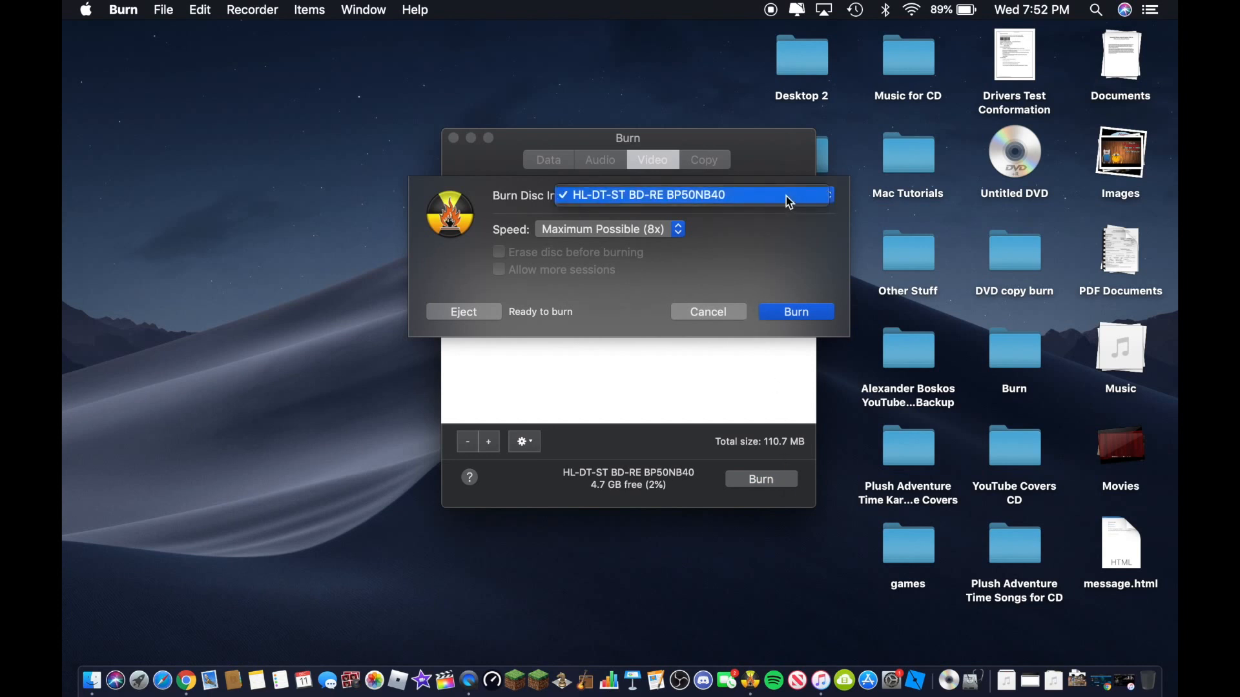
mouse_move(783, 202)
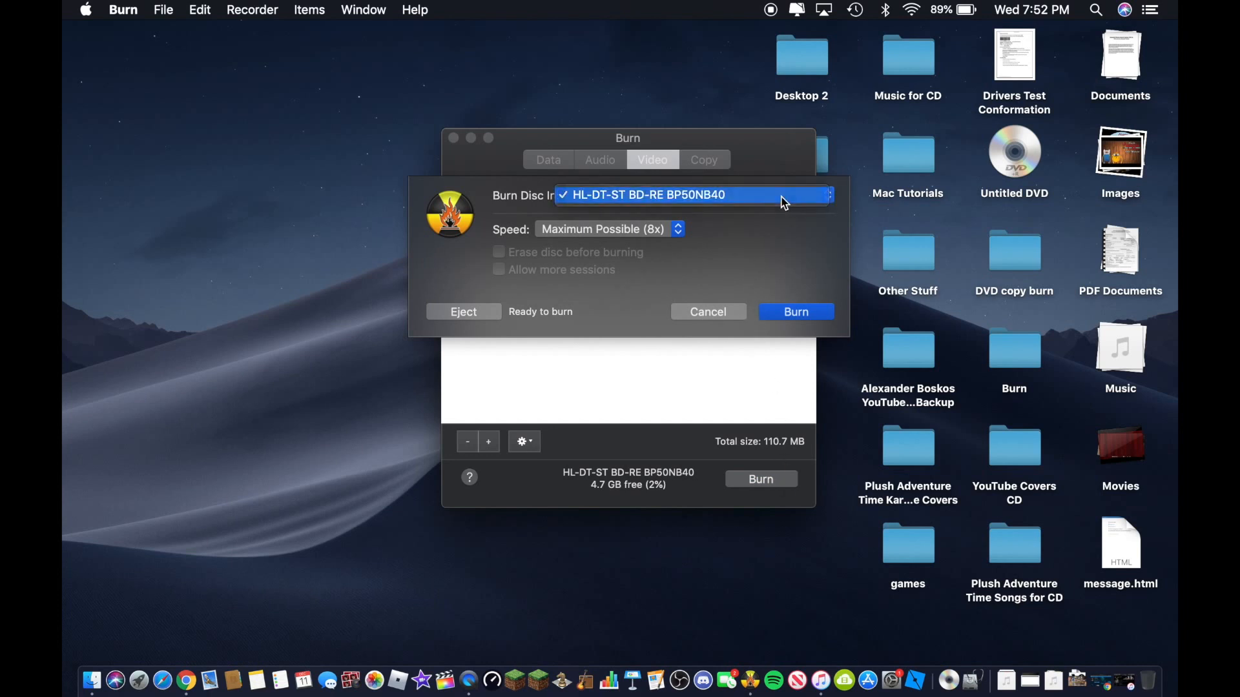
click(692, 195)
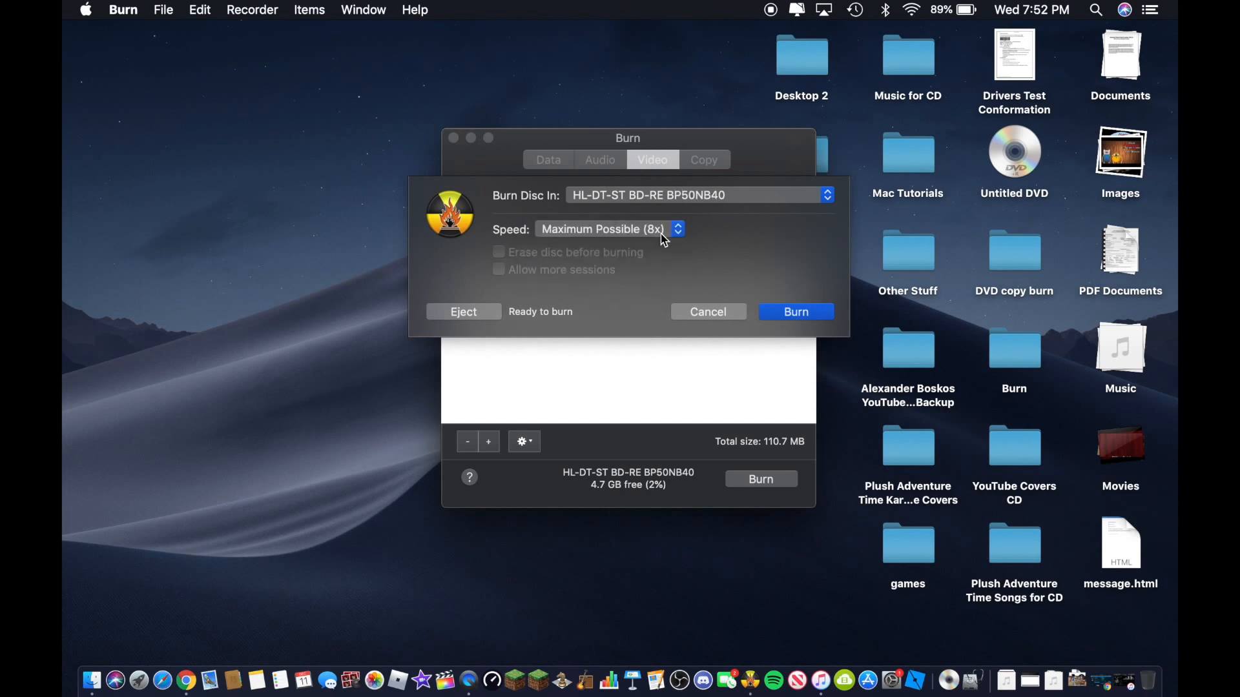
mouse_move(630, 248)
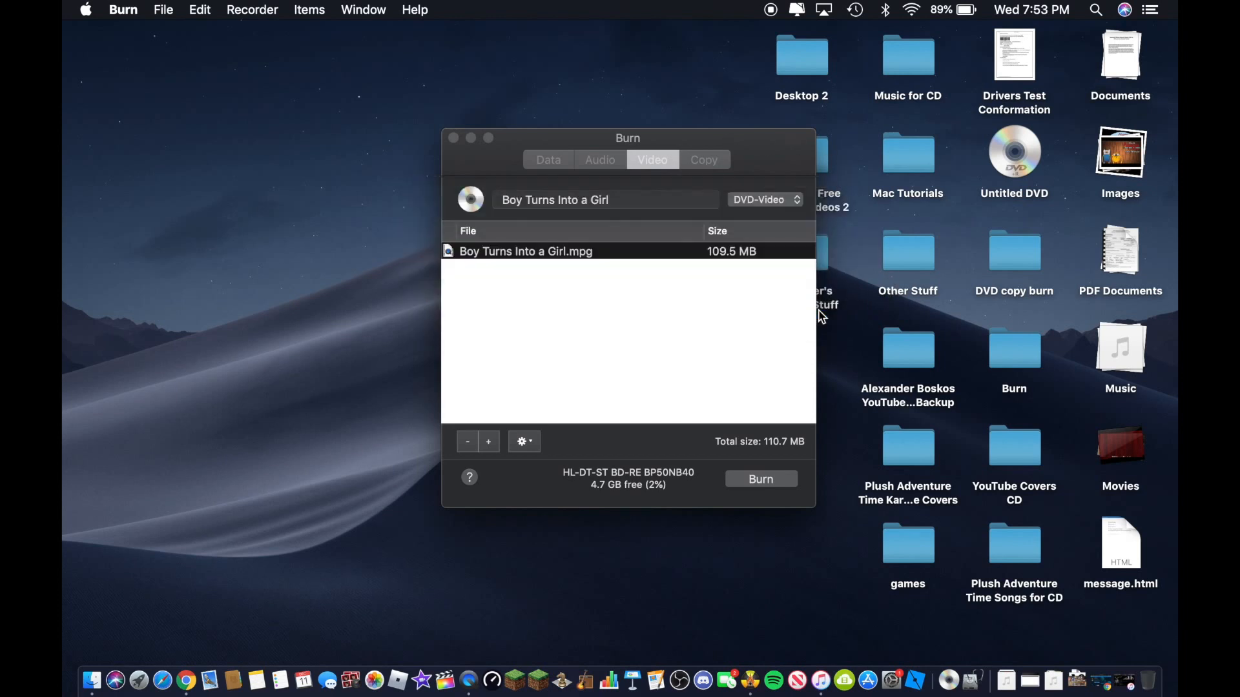
click(760, 479)
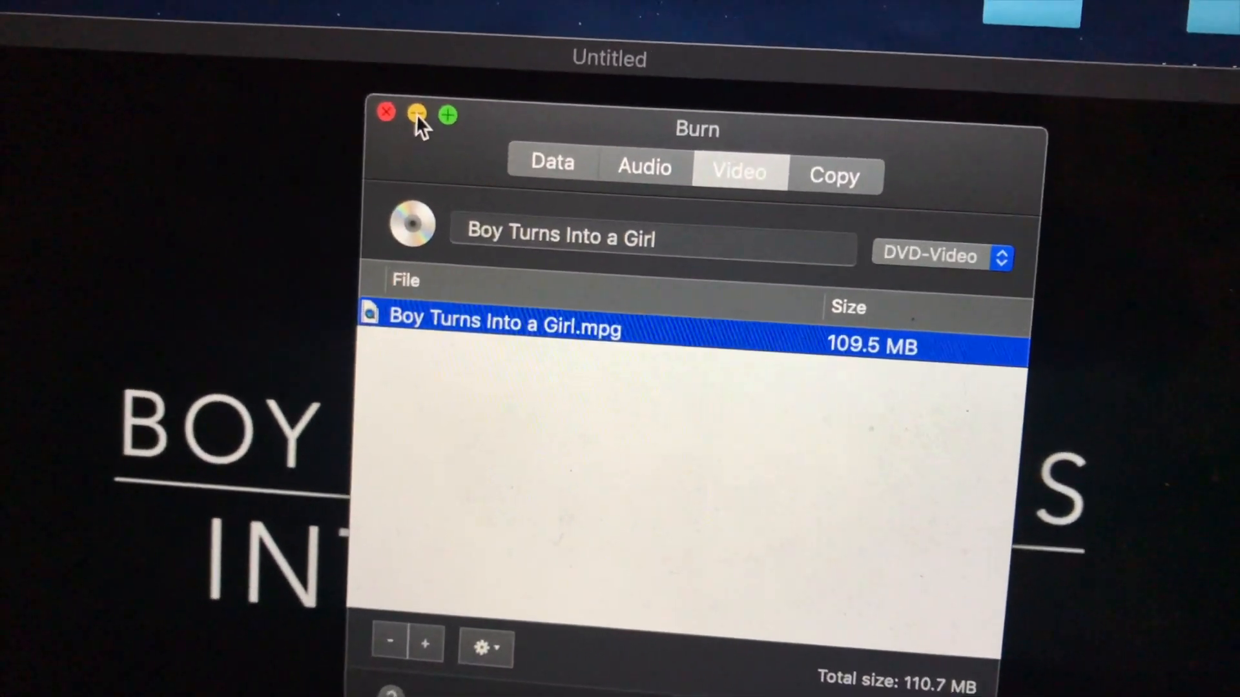
- Minimize Burn, then play and pause the burned disc in DVD Player
click(417, 115)
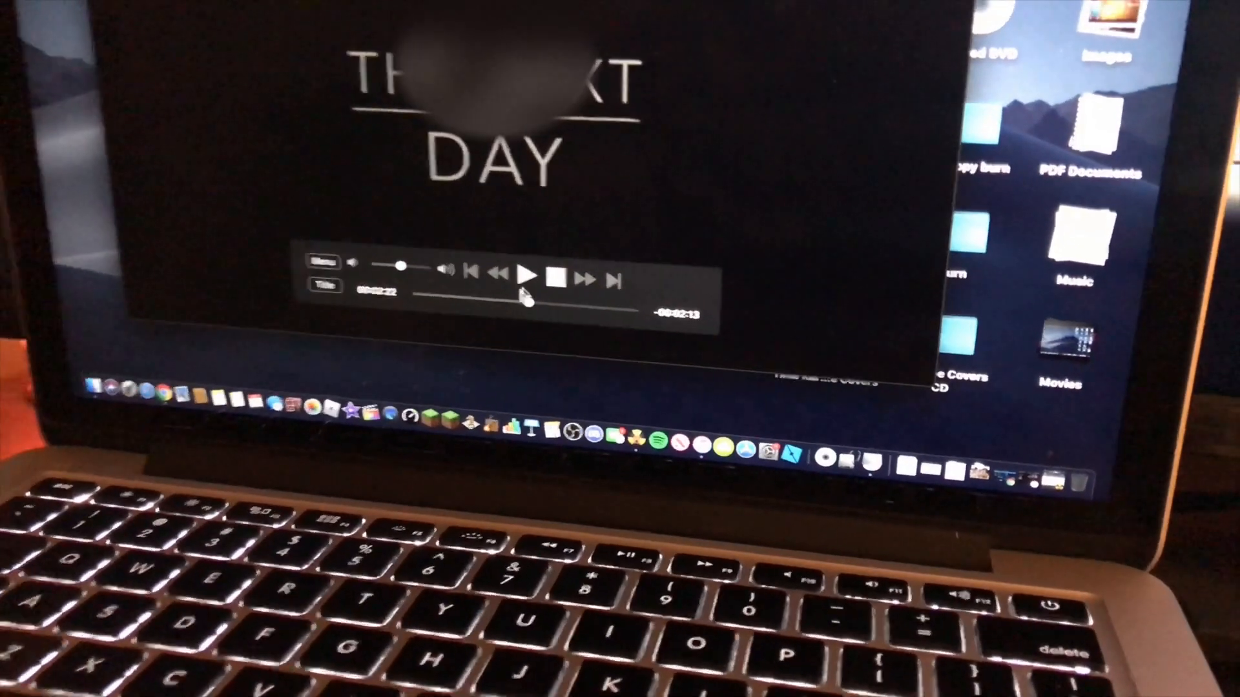
click(526, 293)
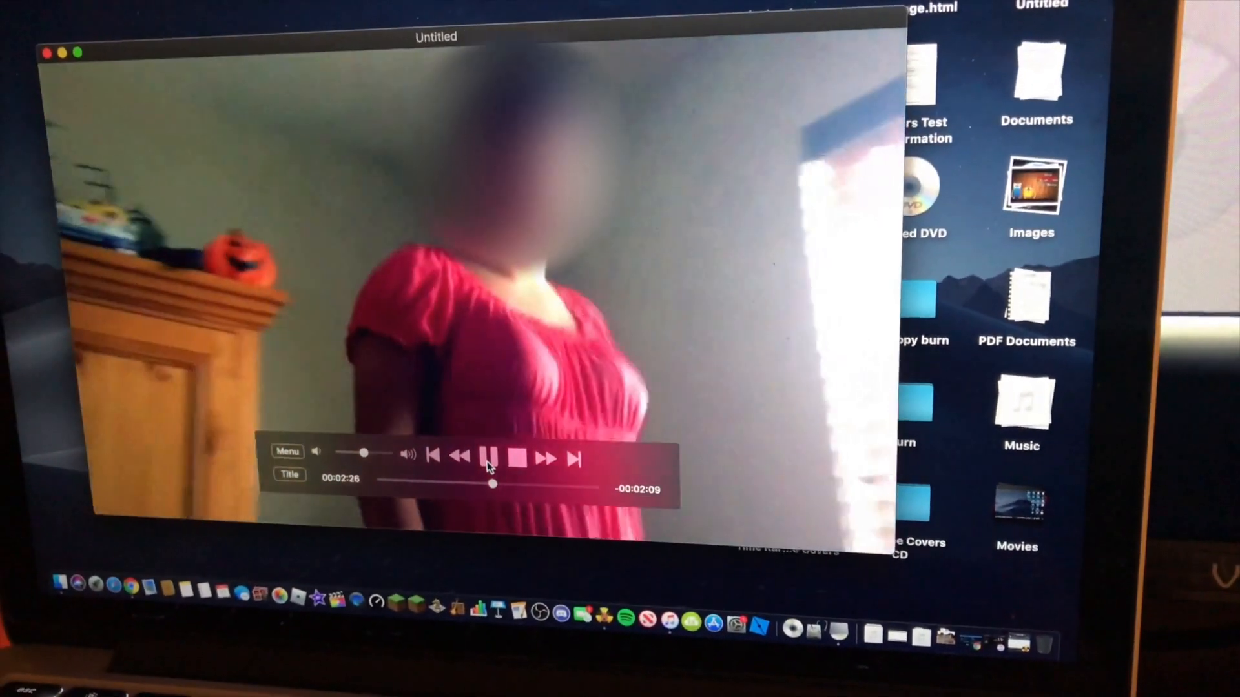
click(492, 454)
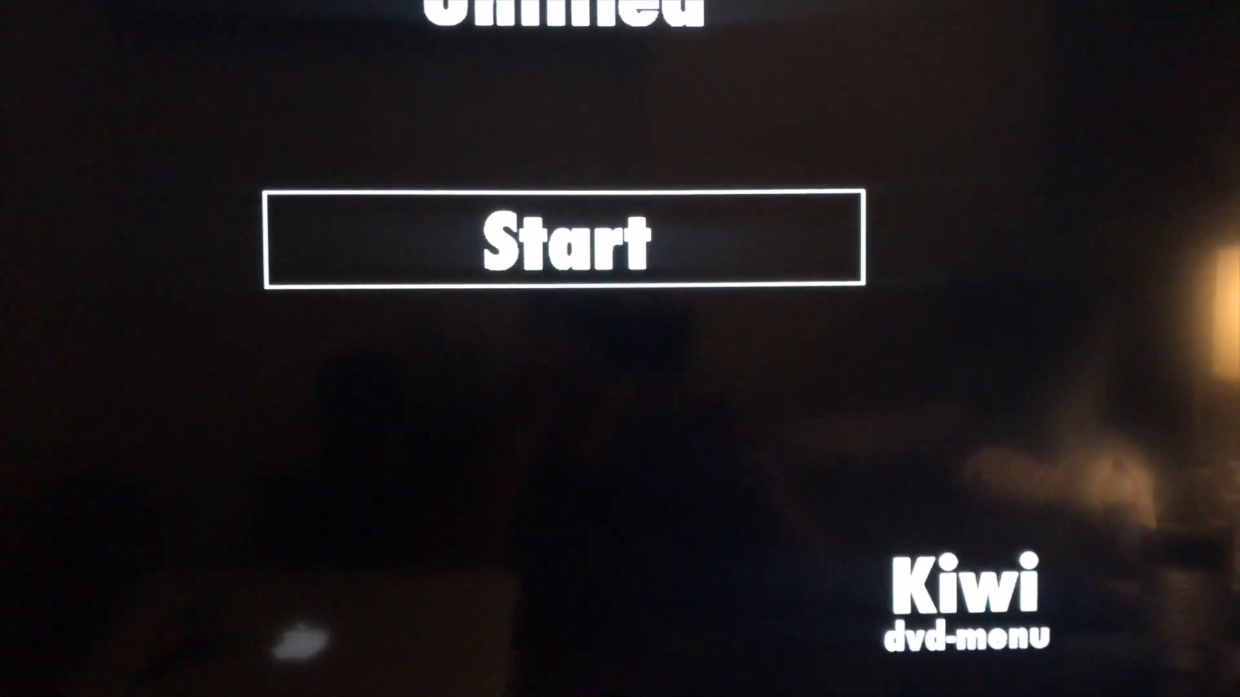
- Choose Start on the disc's Kiwi DVD menu to play the movie on the TV
click(563, 241)
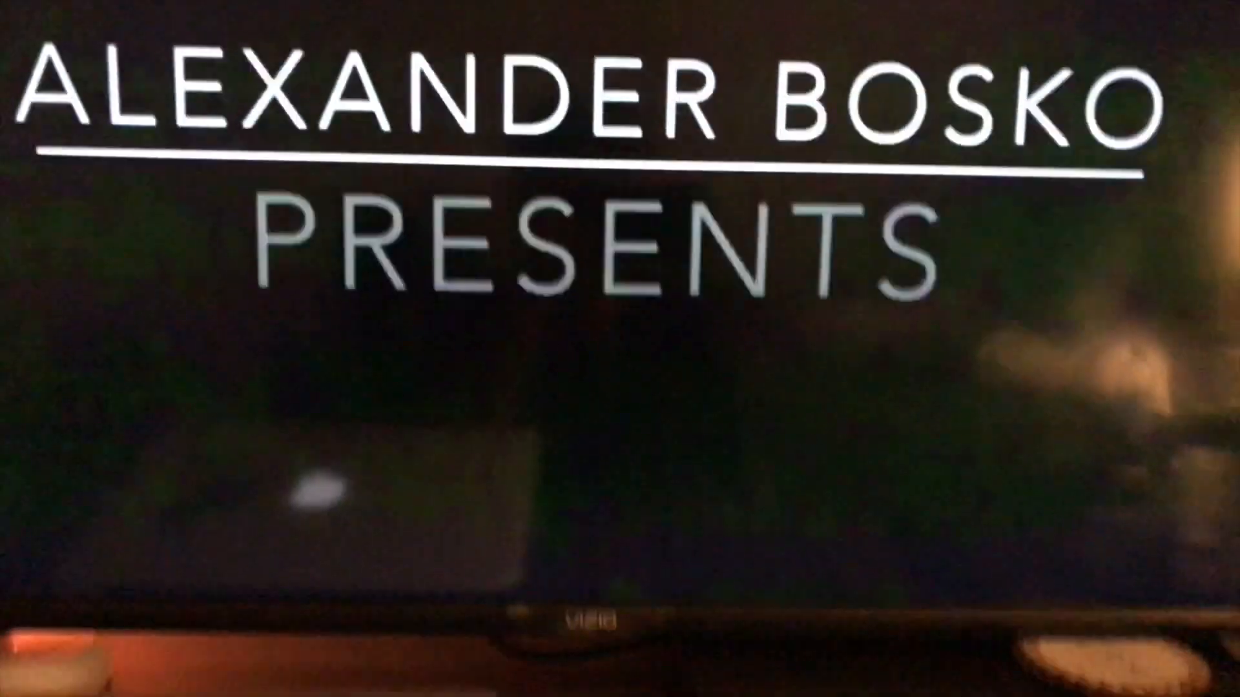